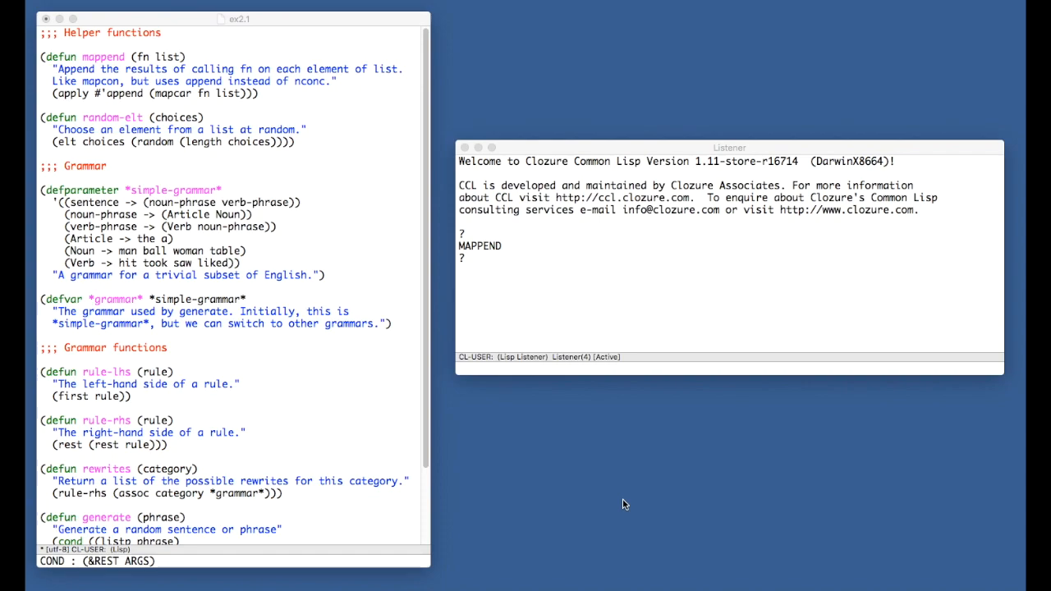
mouse_move(273, 100)
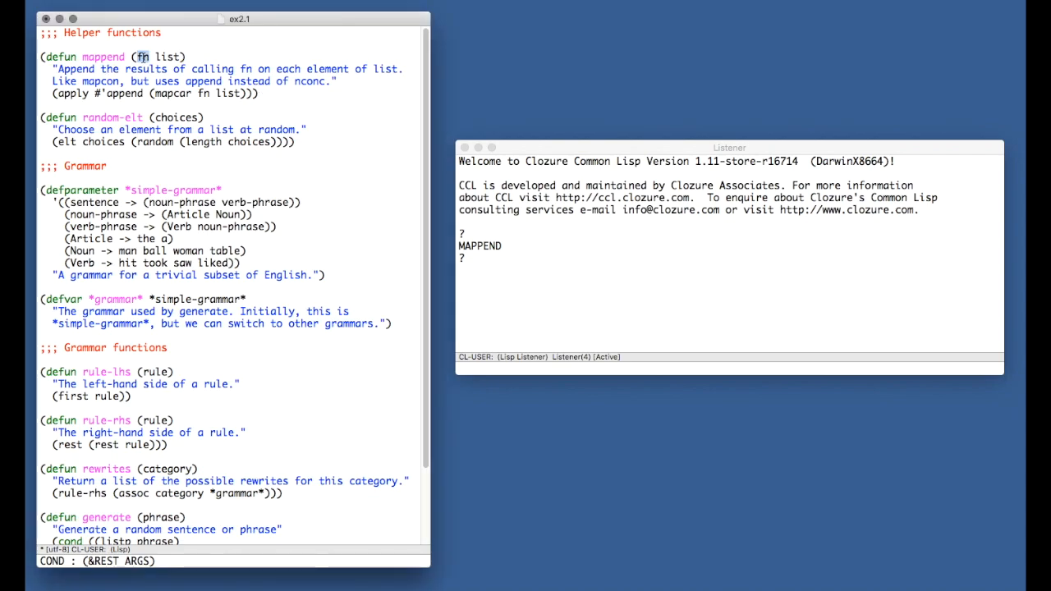
- Review mappend's fn parameter and mapcar call, jotting sample arguments like ((1 1) (2 2))
double_click(161, 52)
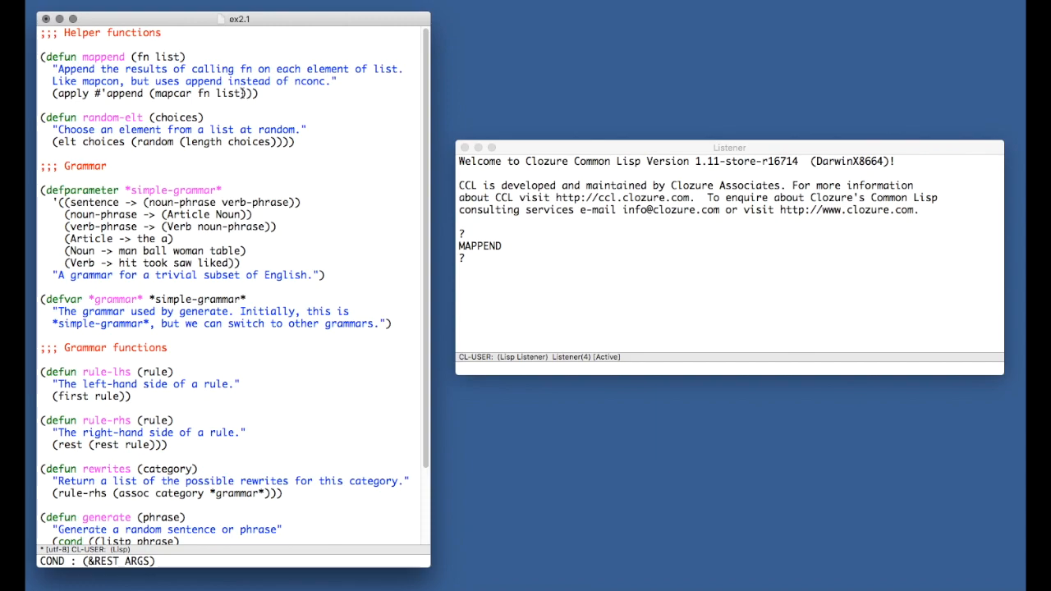
mouse_move(194, 92)
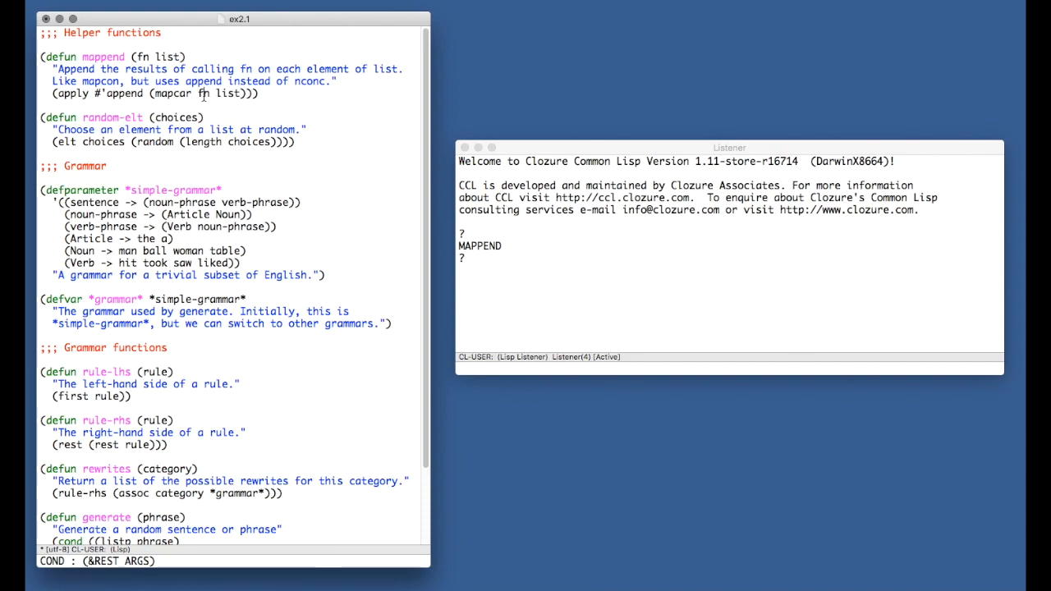
left_click_drag(203, 92, 242, 92)
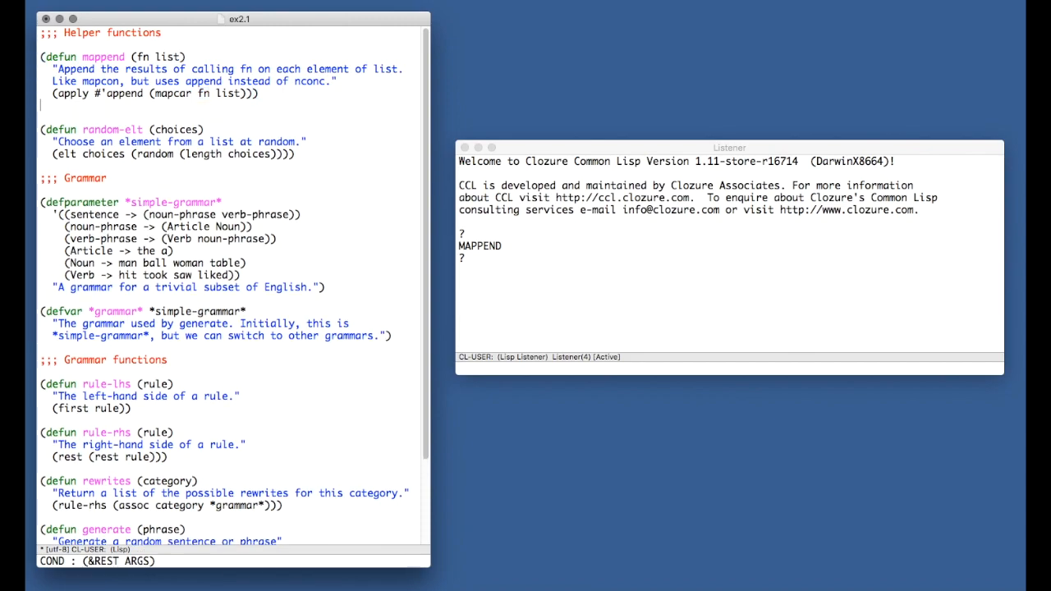
type("fn :")
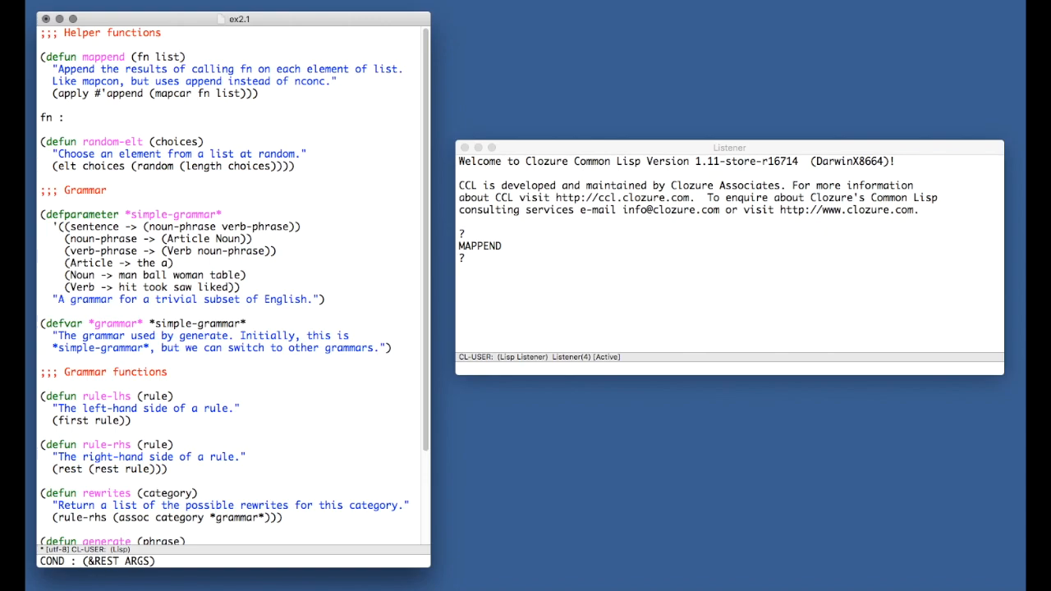
type("1 -")
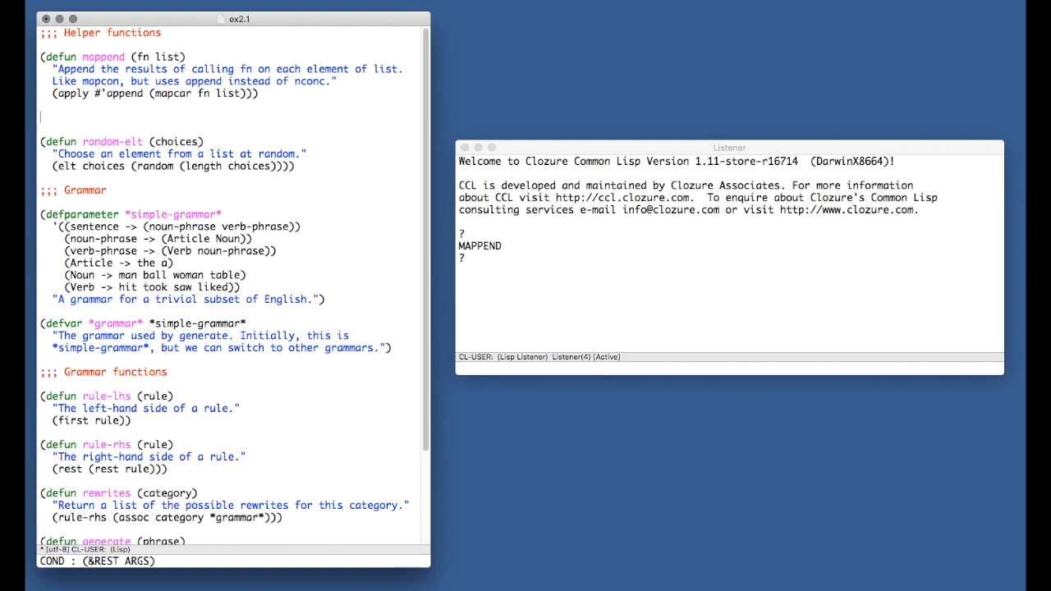
type("(1")
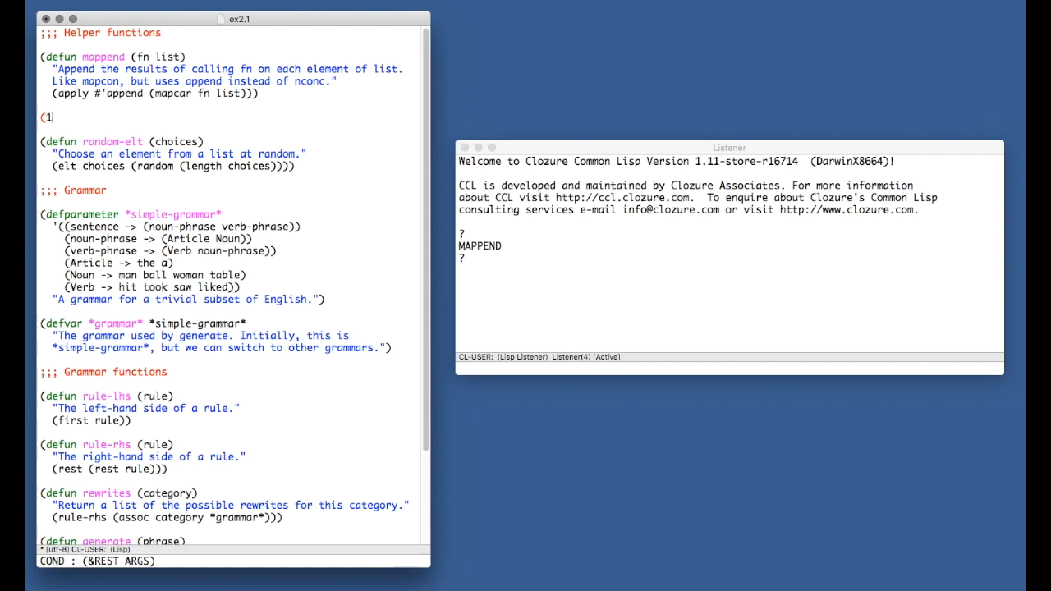
type("2 3)")
type("(")
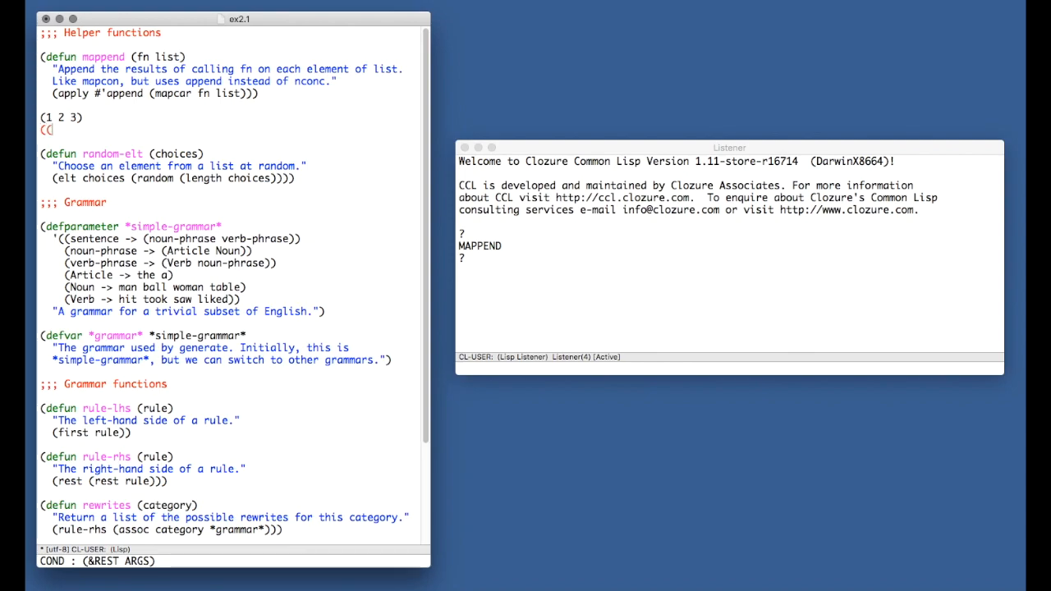
type("(1 1) (2 2")
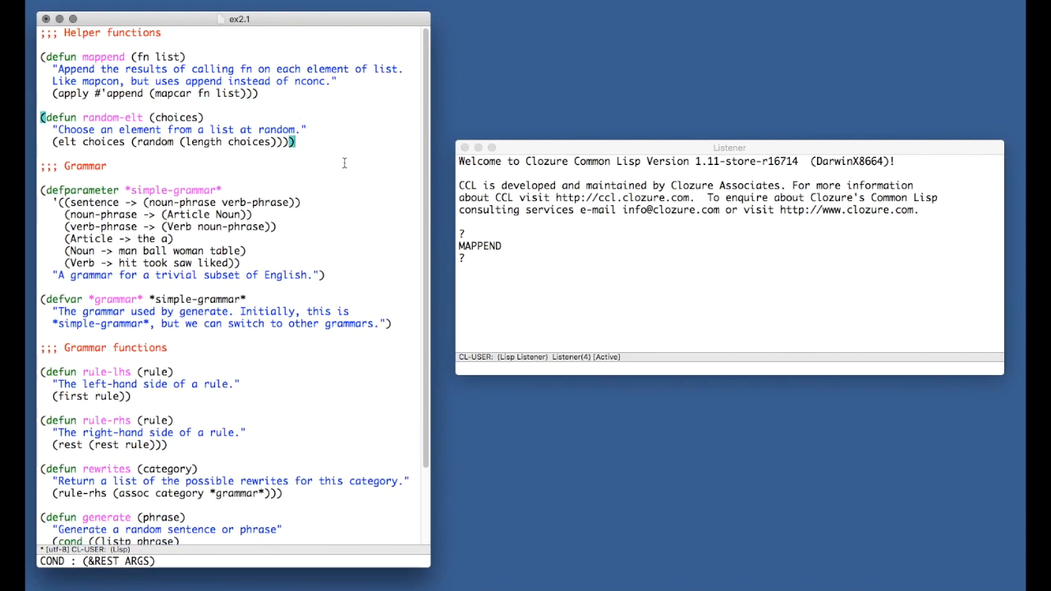
mouse_move(388, 187)
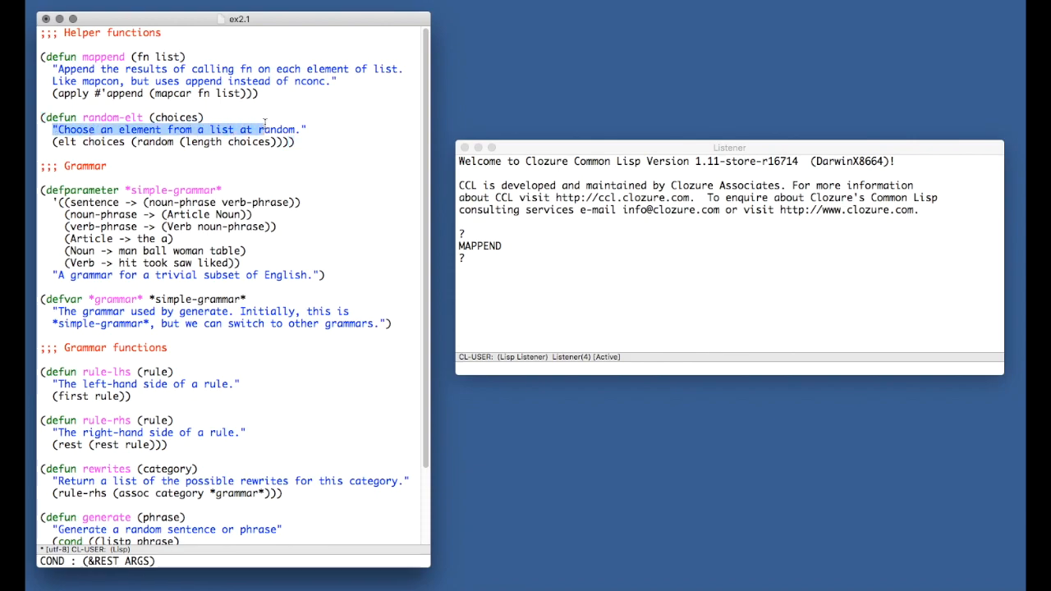
- Examine random-elt's choices argument and its (length choices) expression
left_click(306, 128)
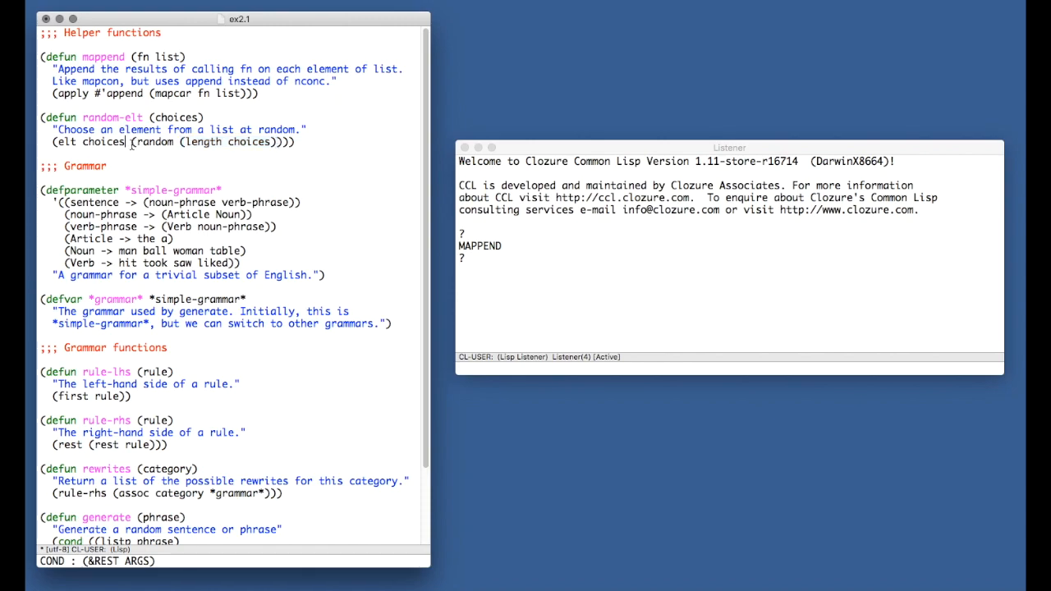
double_click(154, 141)
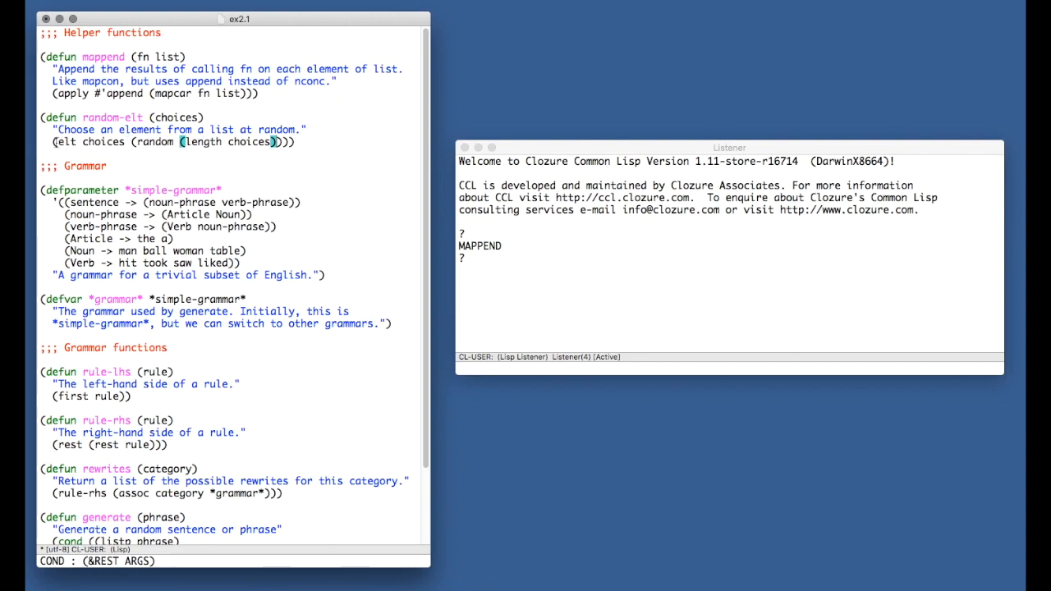
double_click(101, 145)
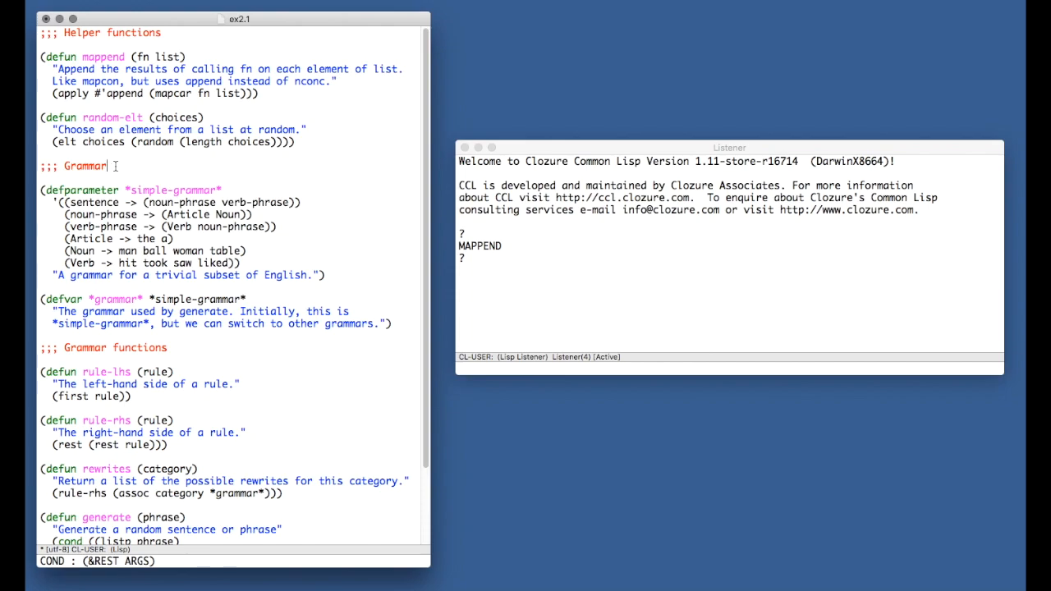
mouse_move(88, 351)
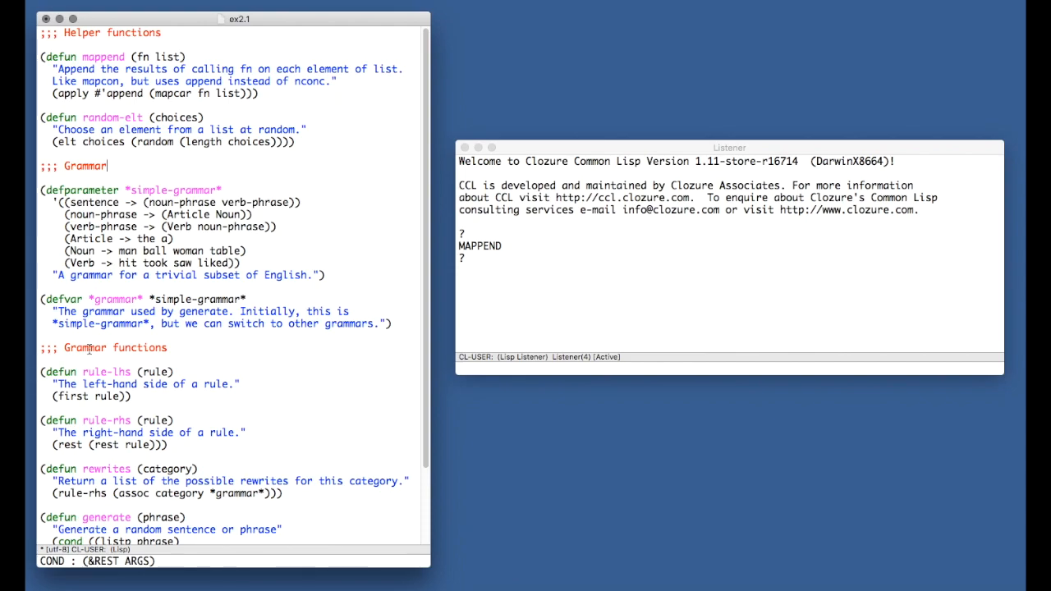
mouse_move(95, 184)
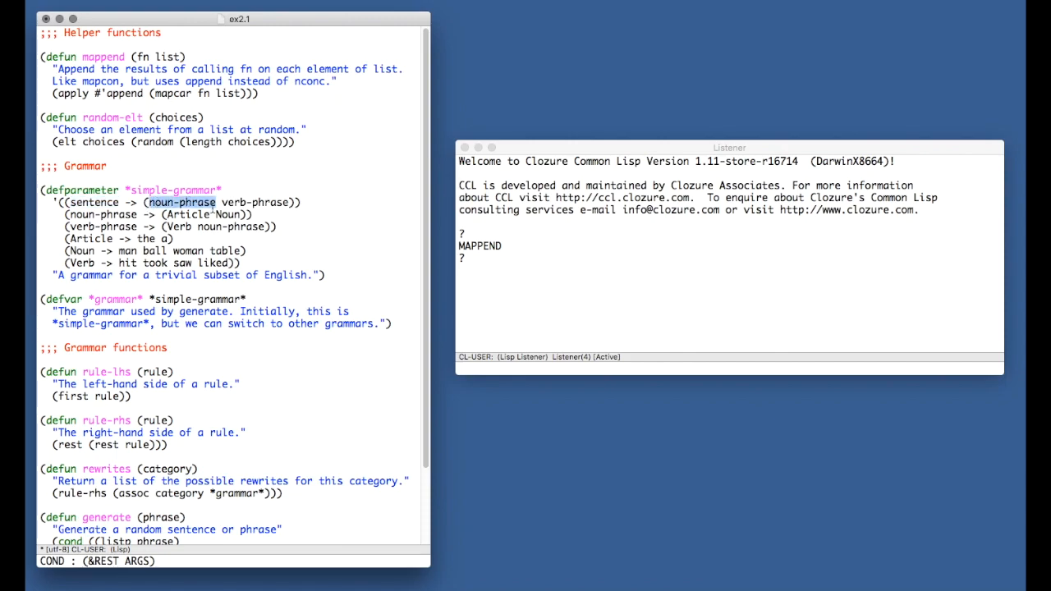
- Walk through the *simple-grammar* rules: sentence, noun-phrase, Article a, Noun ball, verb-phrase
left_click(279, 203)
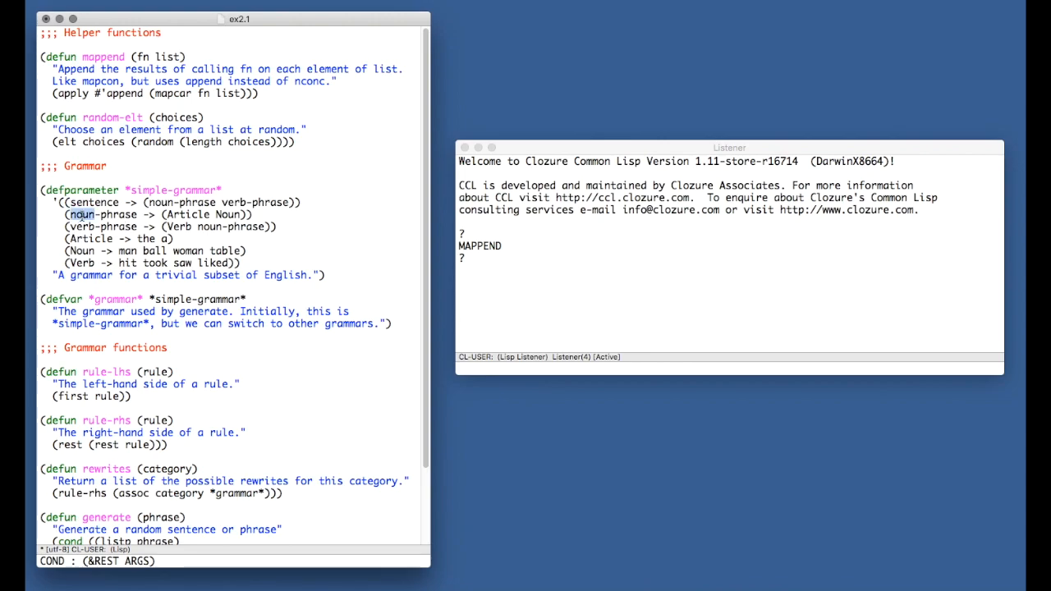
double_click(190, 213)
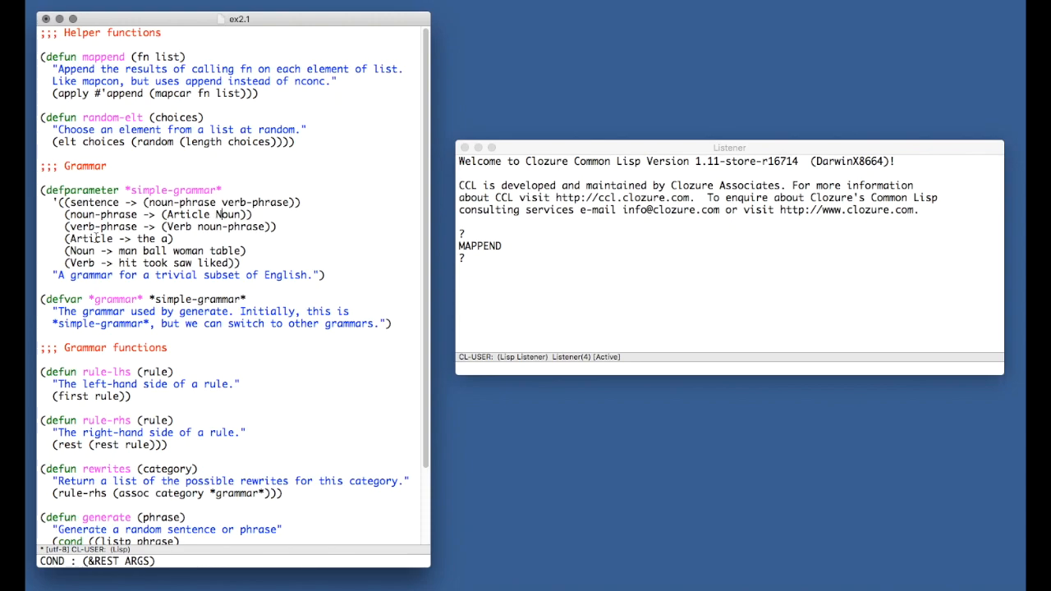
double_click(148, 238)
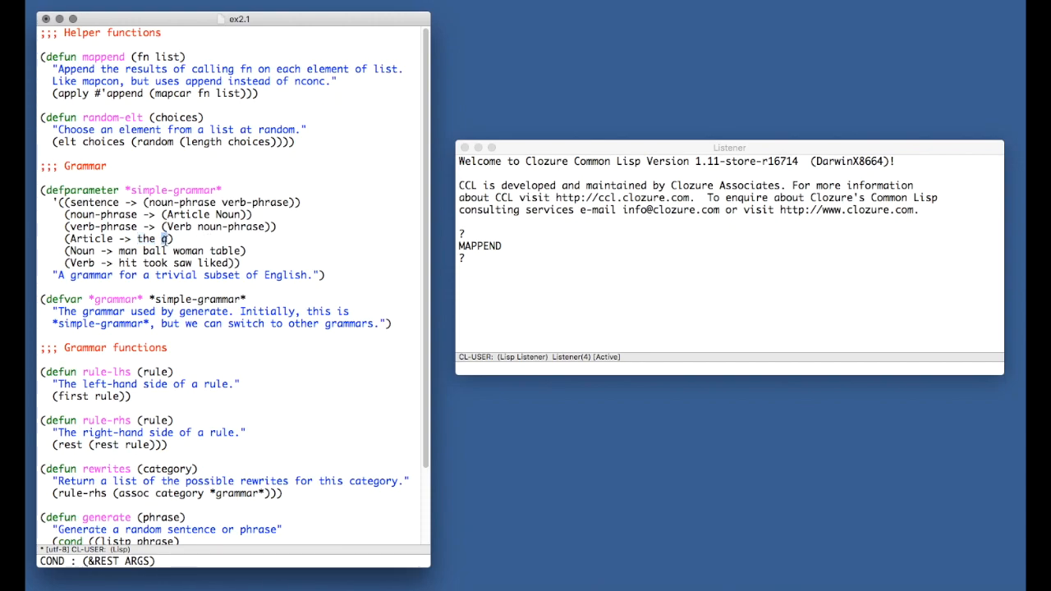
double_click(143, 240)
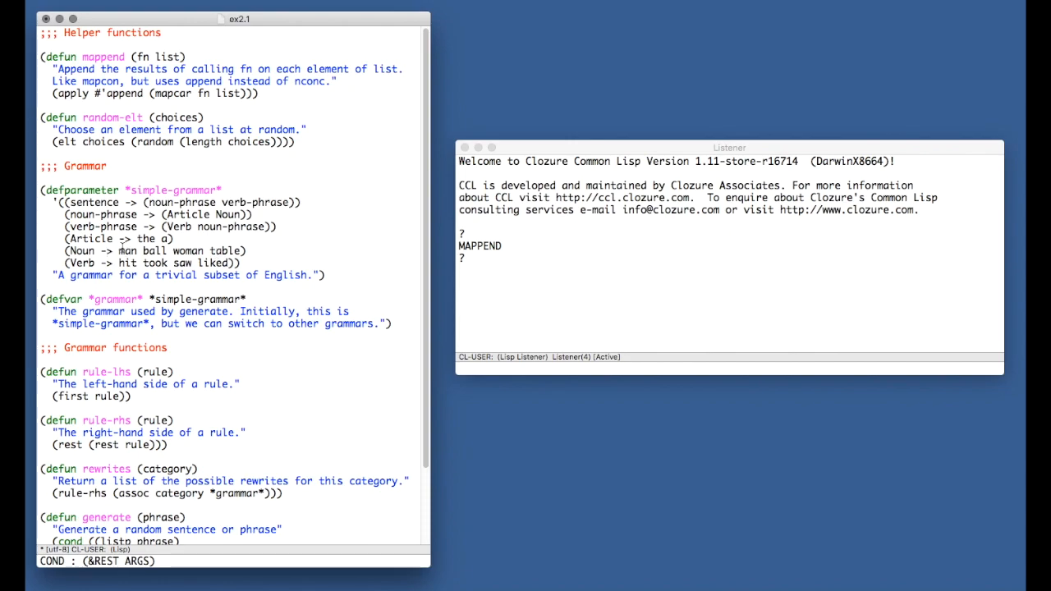
left_click_drag(116, 249, 171, 249)
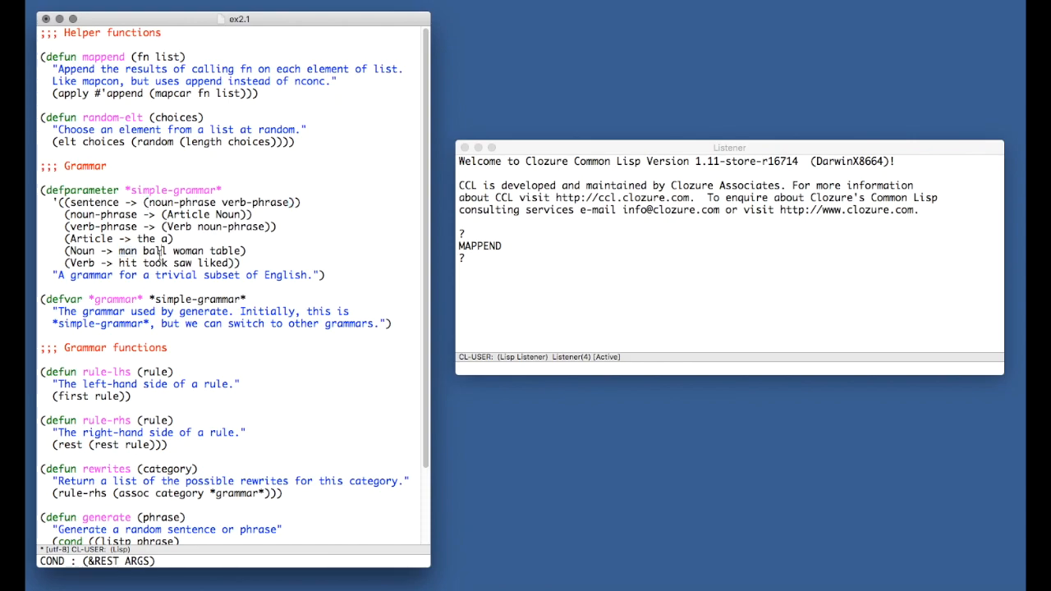
double_click(225, 249)
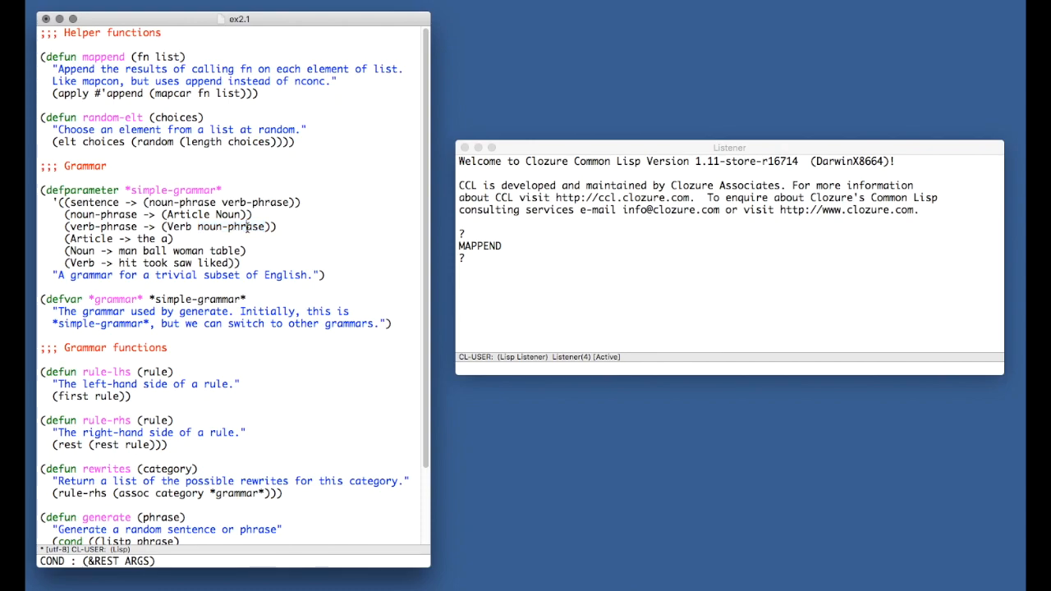
double_click(83, 261)
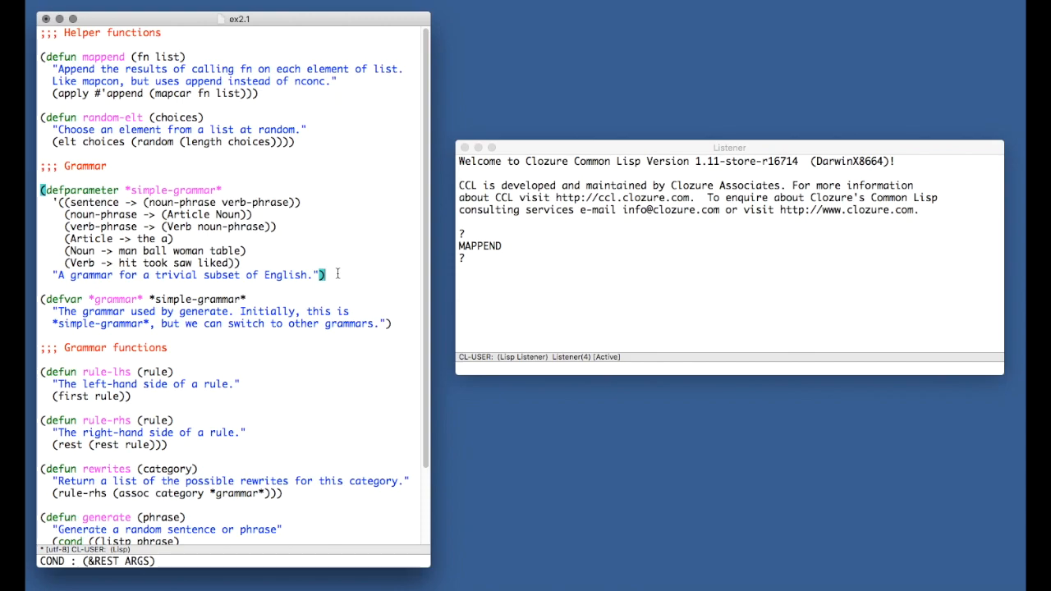
mouse_move(339, 269)
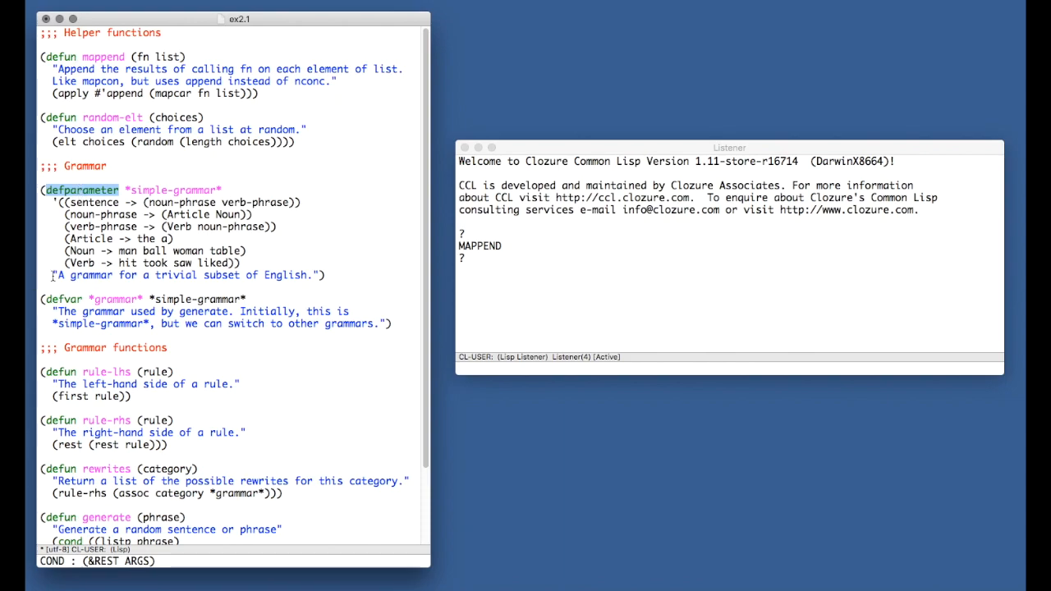
- Inspect the *grammar* defvar pointing to *simple-grammar*, then scroll down toward generate
double_click(112, 299)
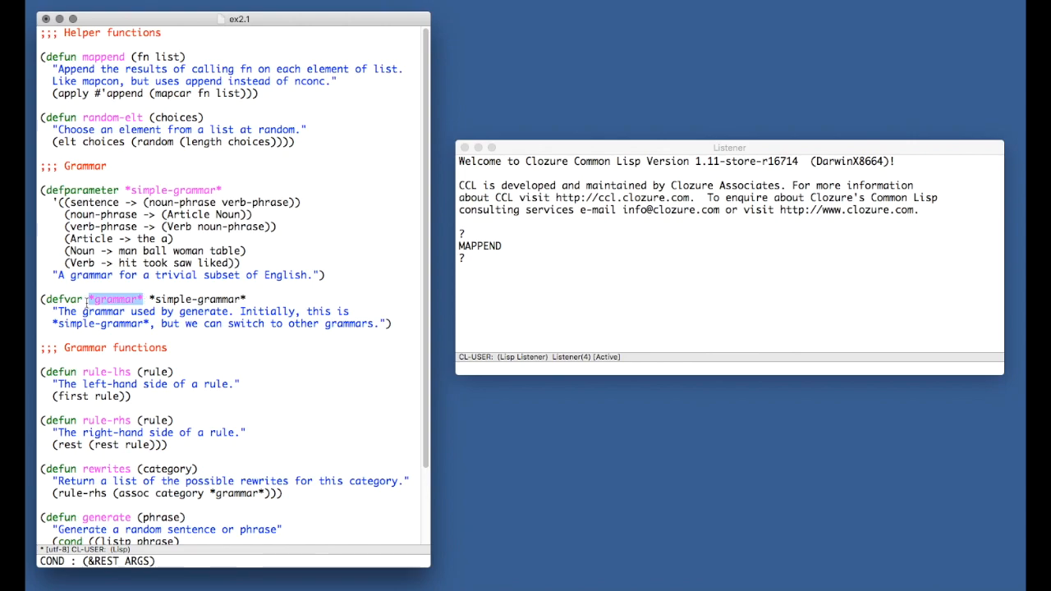
left_click(112, 299)
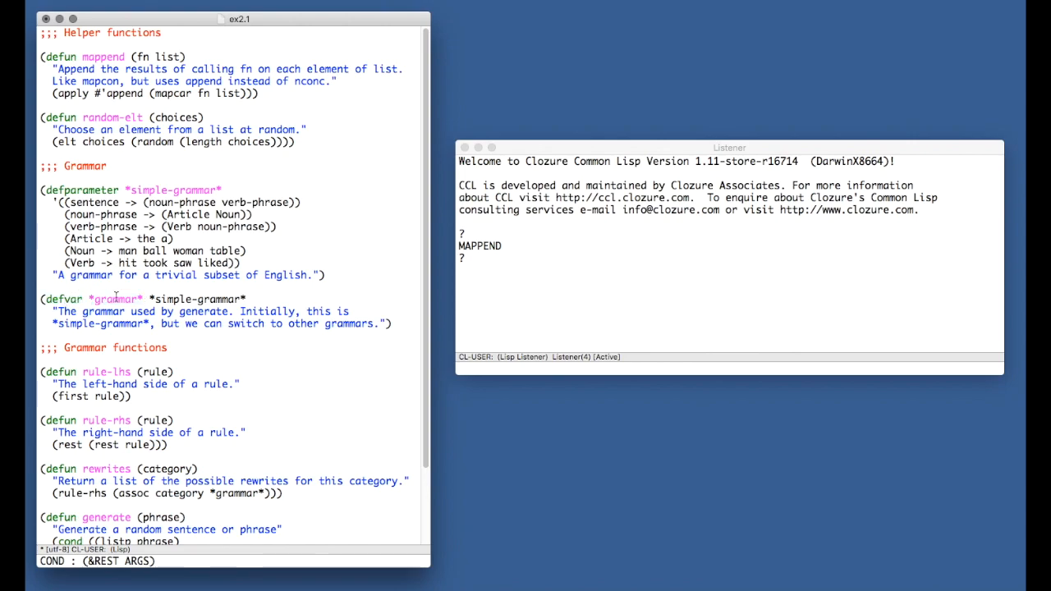
left_click_drag(40, 299, 247, 322)
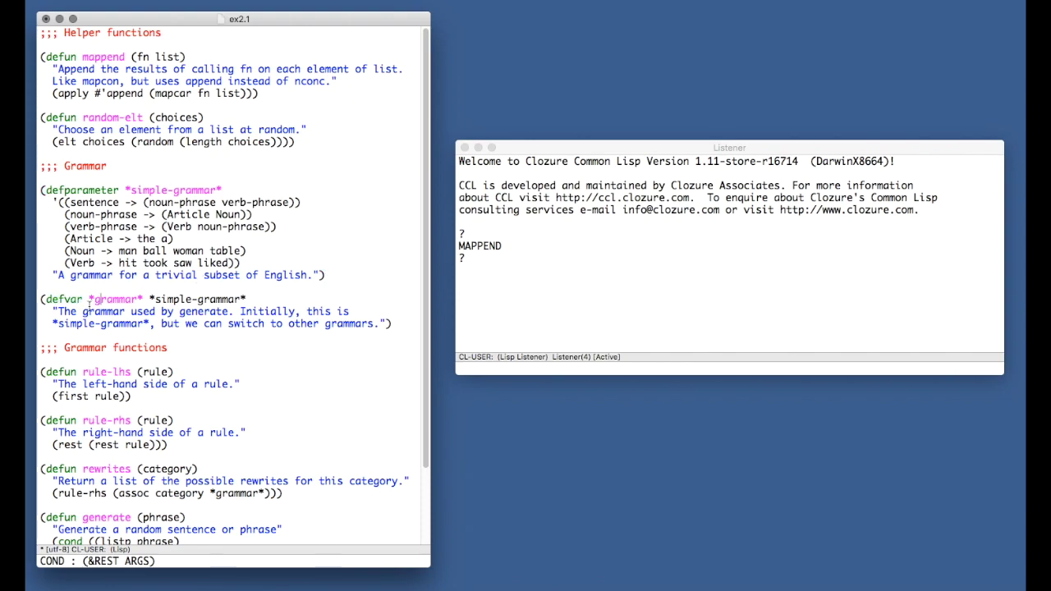
double_click(115, 299)
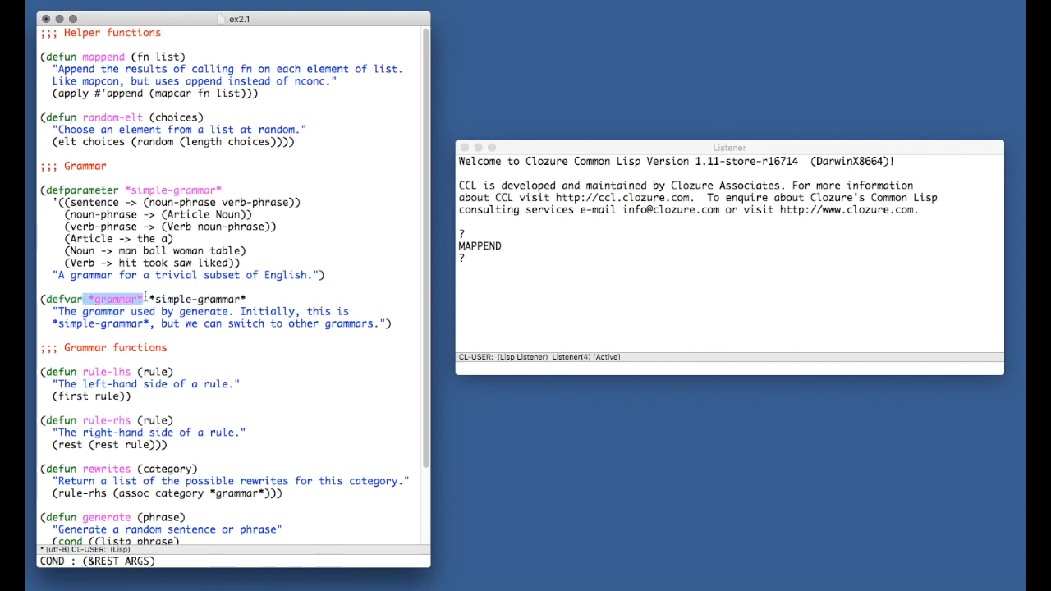
left_click(144, 299)
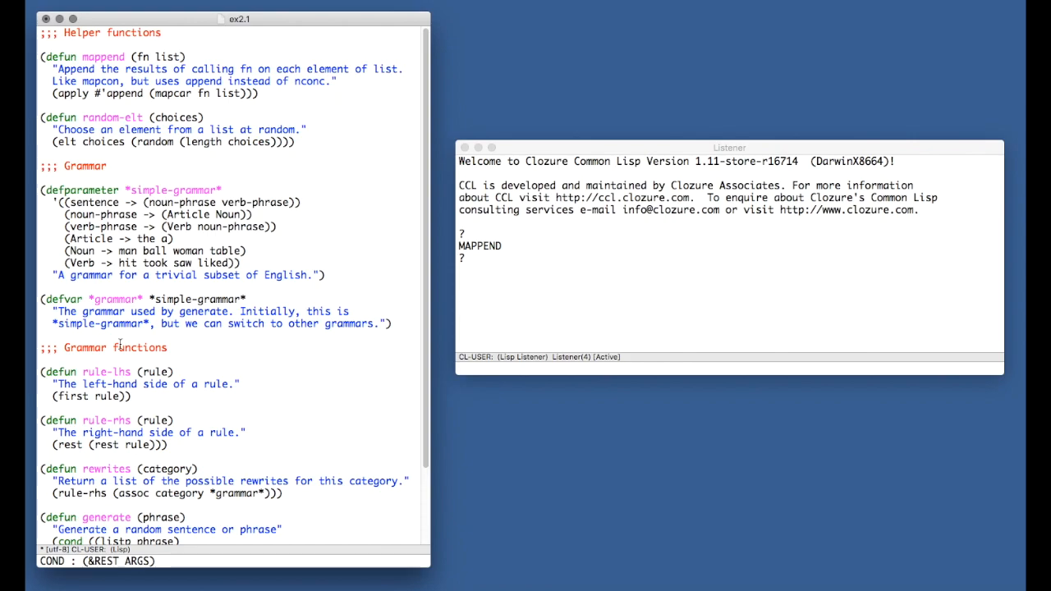
scroll("down", 3)
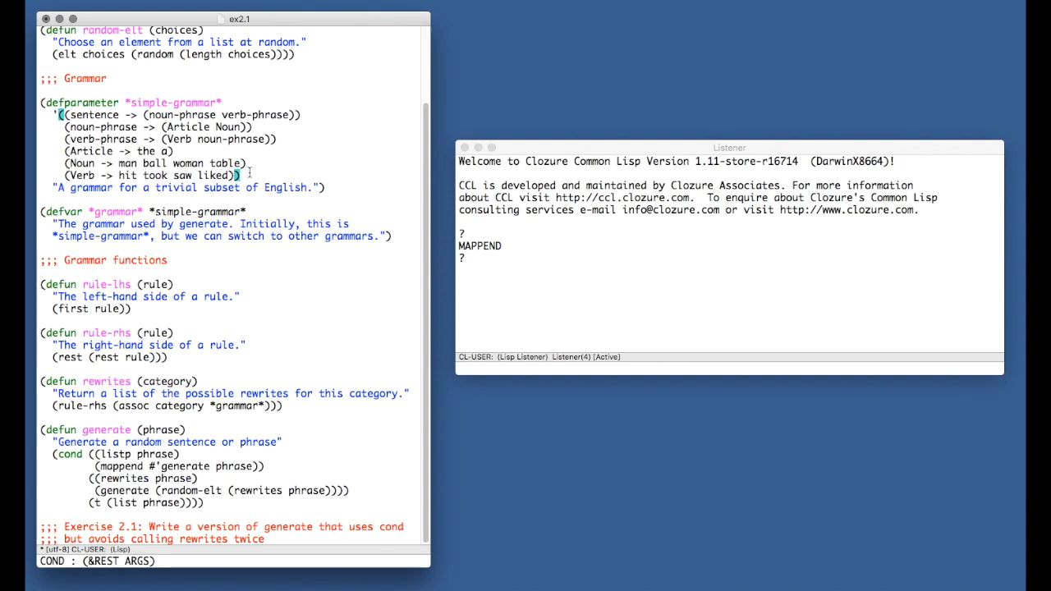
mouse_move(217, 296)
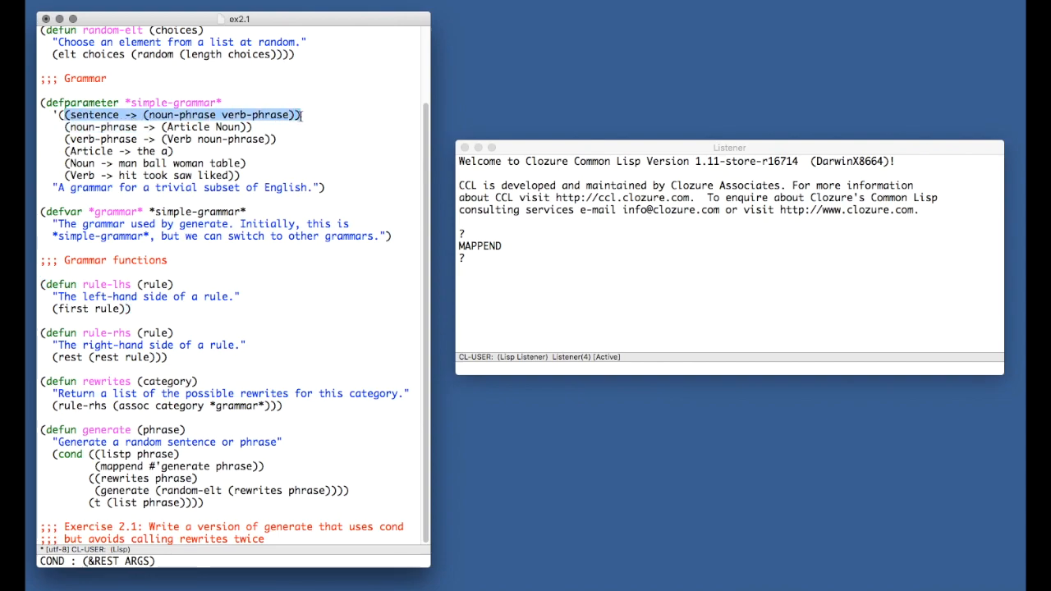
double_click(95, 114)
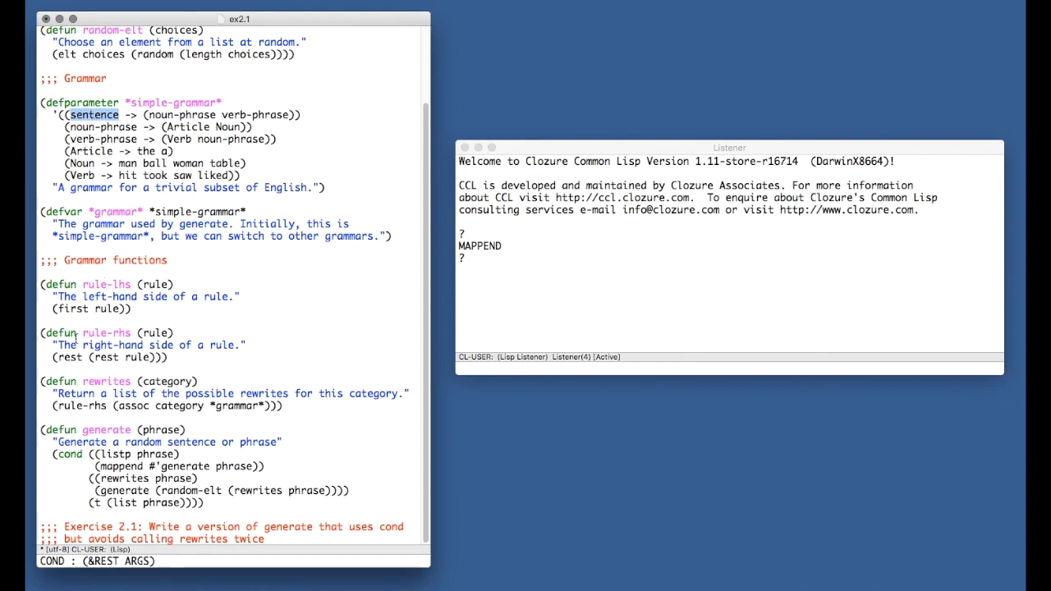
mouse_move(81, 358)
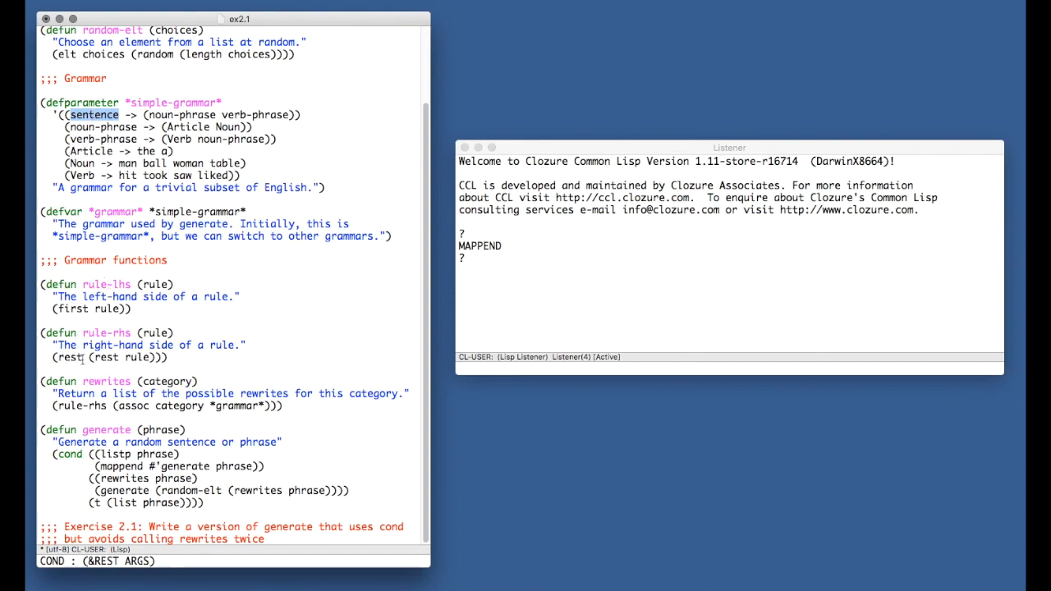
mouse_move(124, 113)
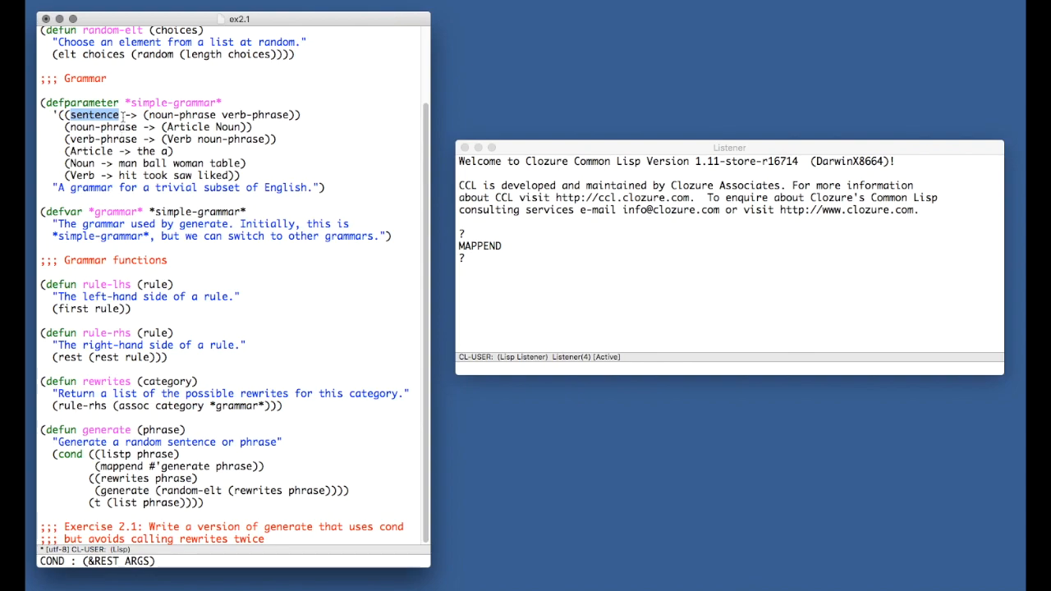
left_click_drag(122, 115, 306, 115)
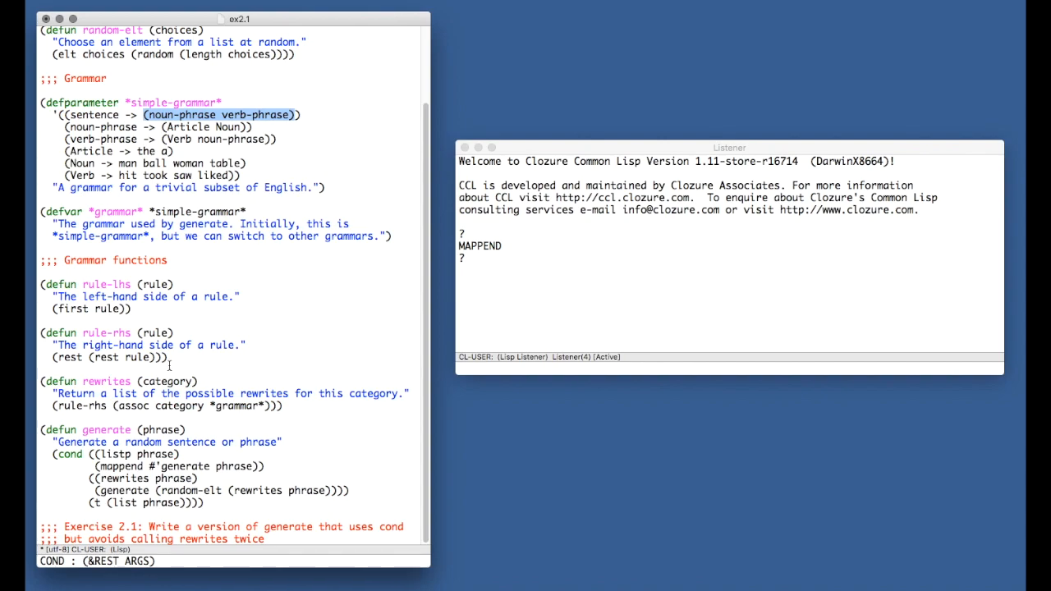
mouse_move(221, 413)
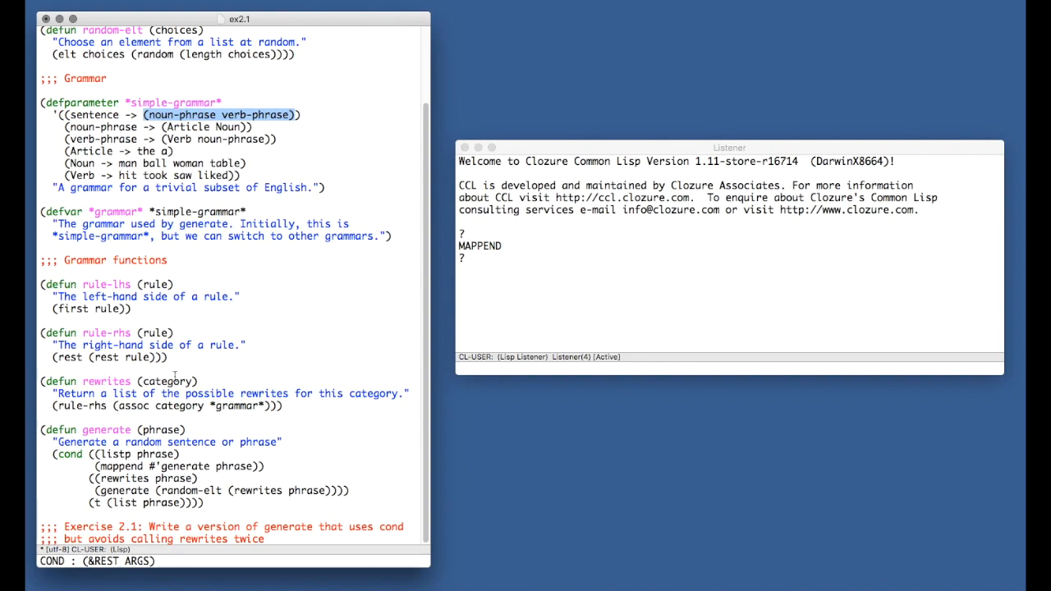
- Check the assoc lookup in rewrites and the sentence rule, then evaluate random-elt to get RANDOM-ELT
double_click(168, 381)
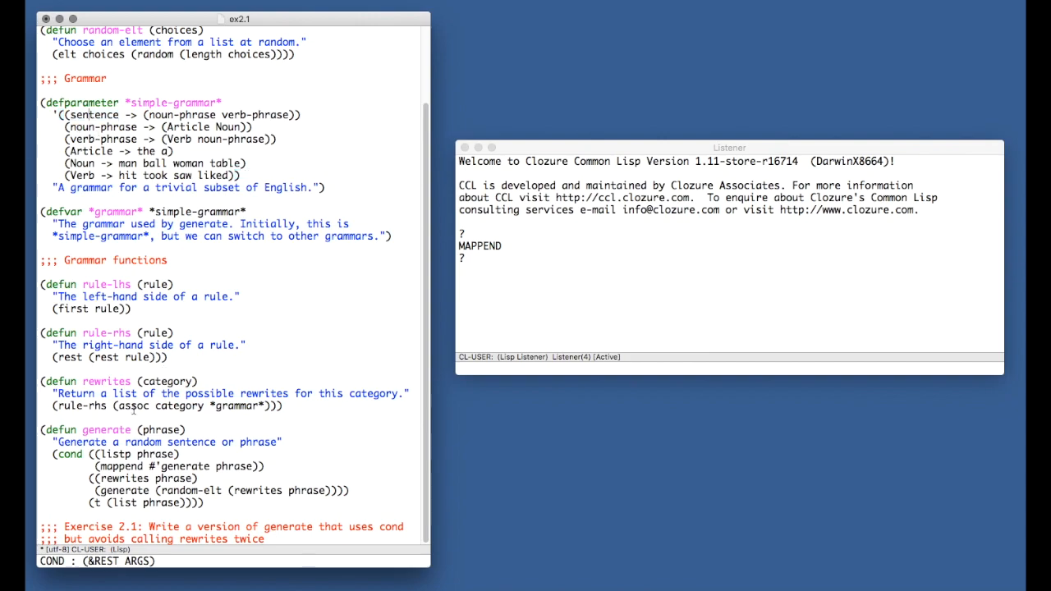
double_click(132, 406)
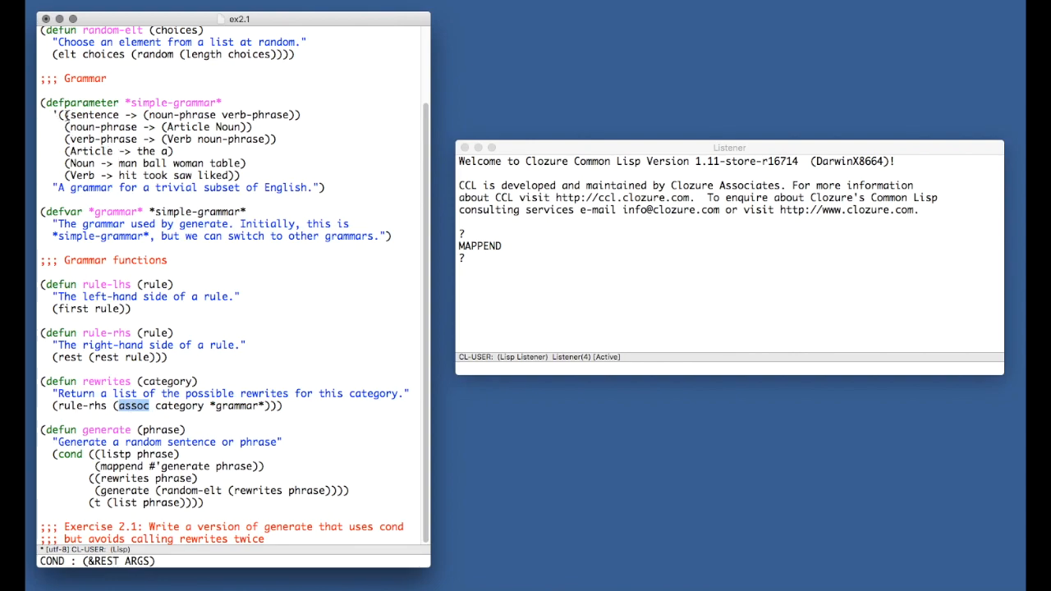
mouse_move(69, 104)
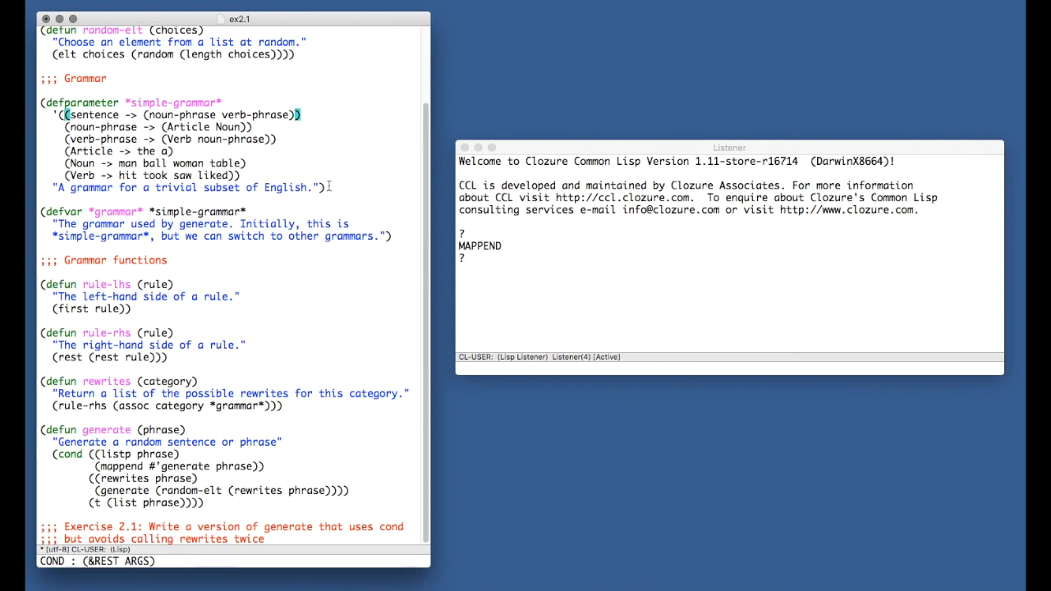
mouse_move(338, 187)
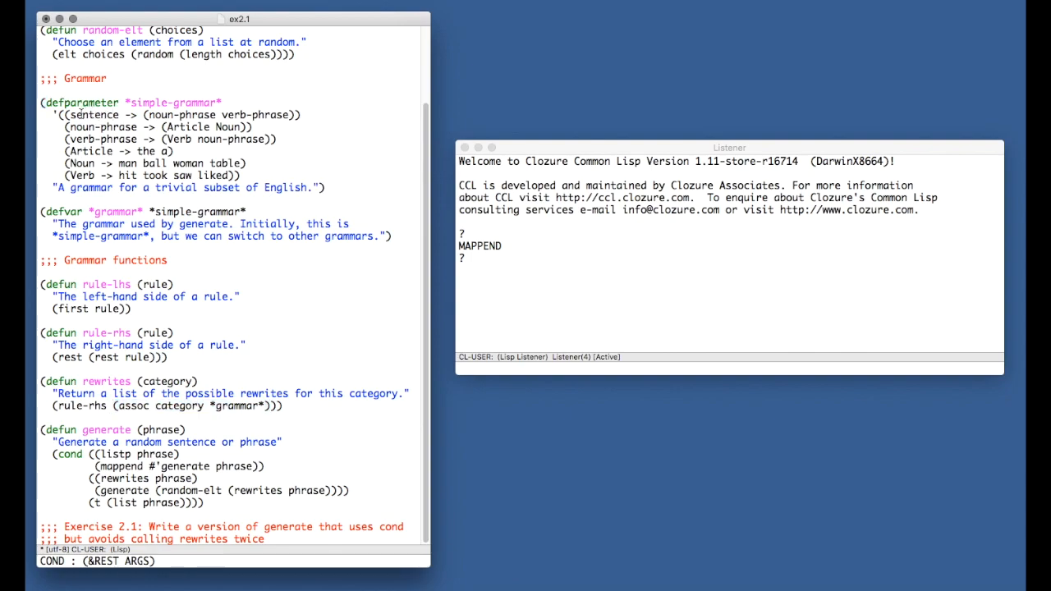
double_click(96, 115)
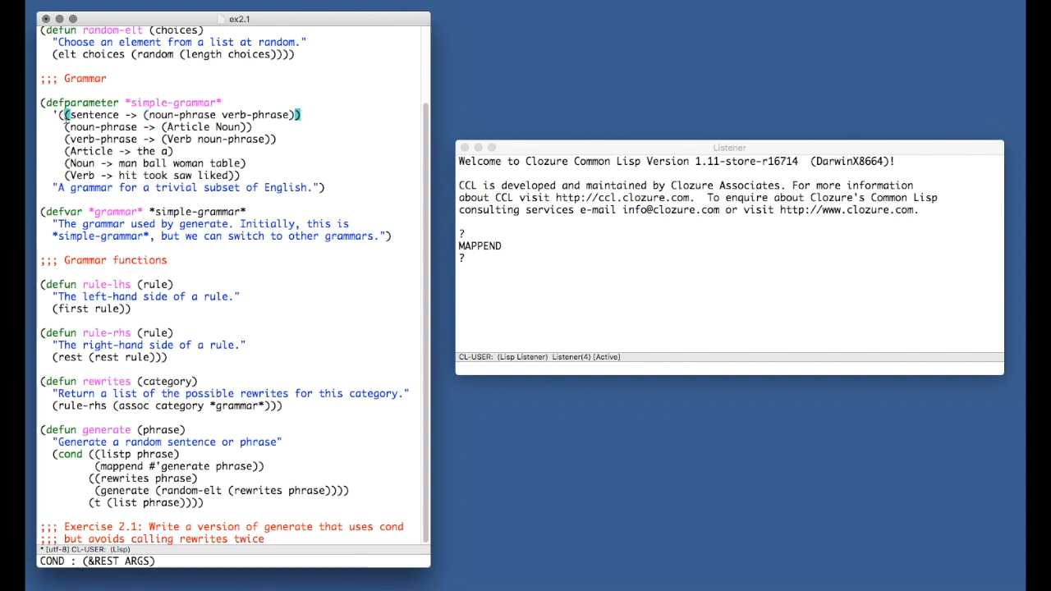
double_click(172, 115)
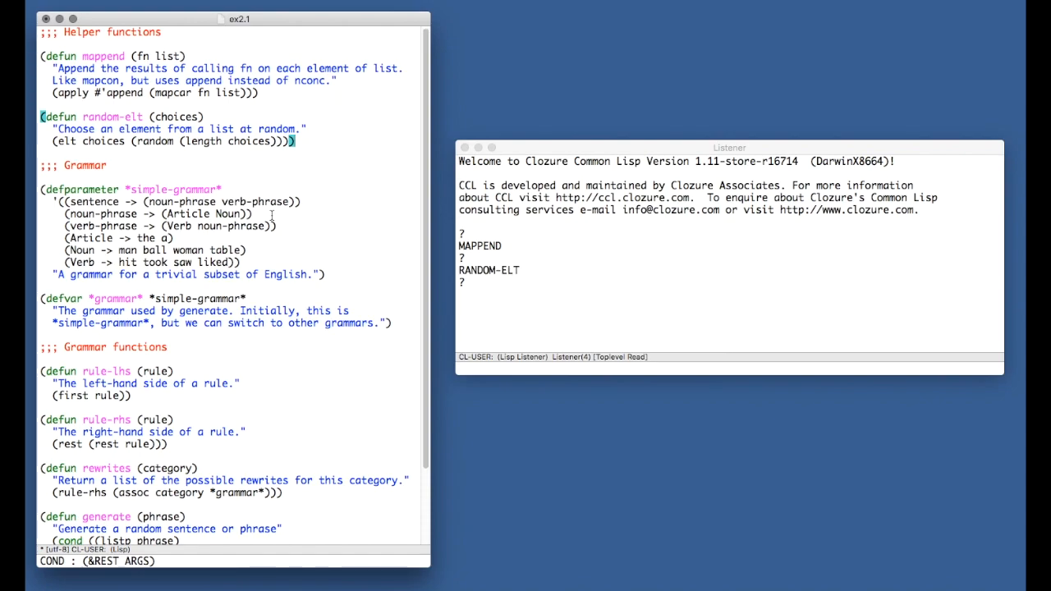
- Scroll through ex2.1 evaluating *SIMPLE-GRAMMAR*, *GRAMMAR*, RULE-LHS, RULE-RHS, REWRITES and GENERATE
scroll("down", 3)
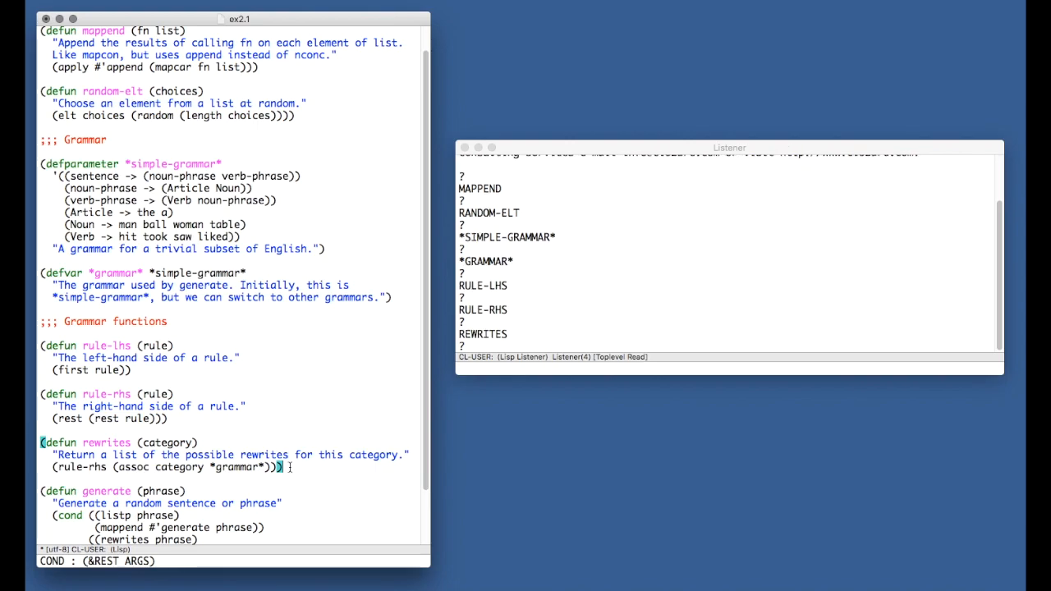
scroll("down", 3)
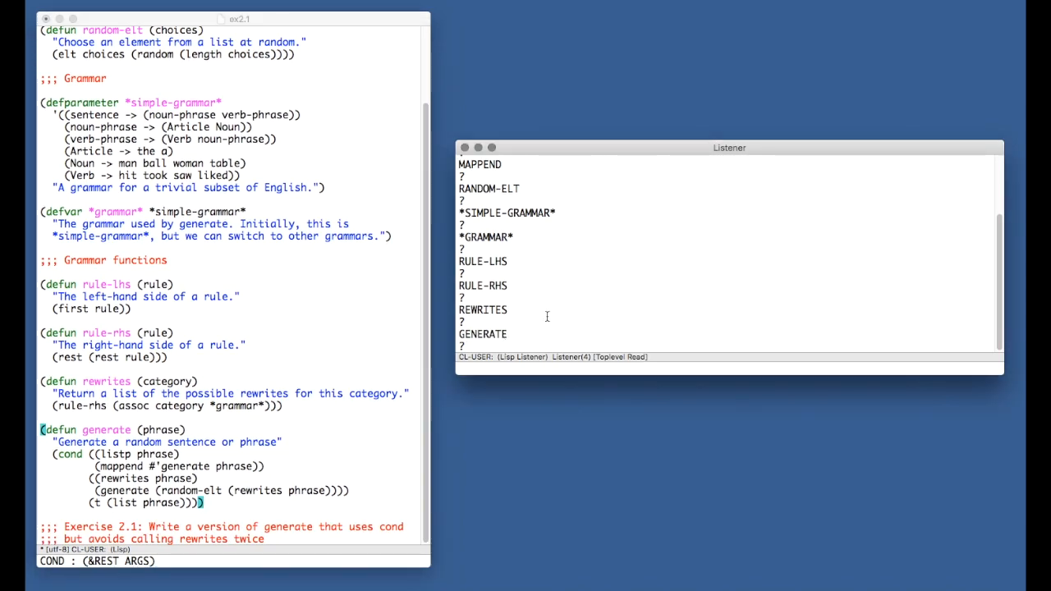
- Call (generate 'sentence) in the Listener, returning (A MAN SAW THE MAN)
type("(generate")
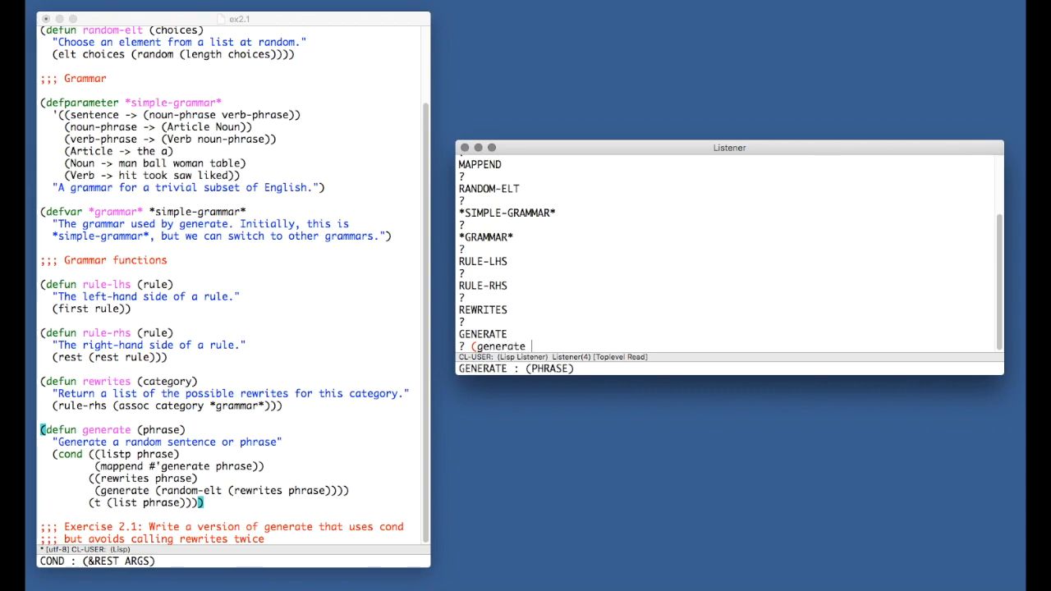
mouse_move(283, 191)
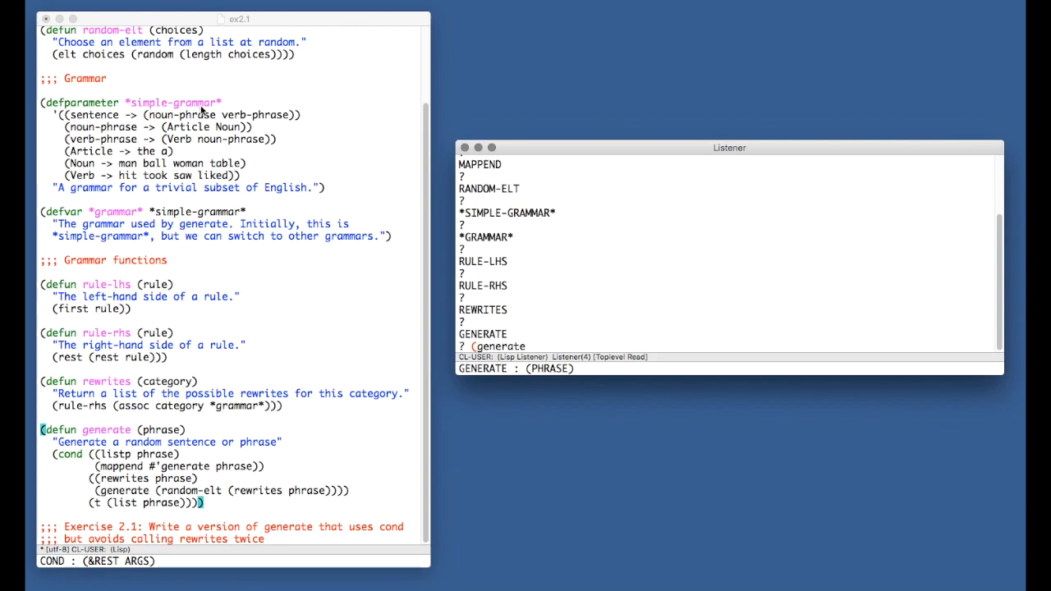
mouse_move(573, 321)
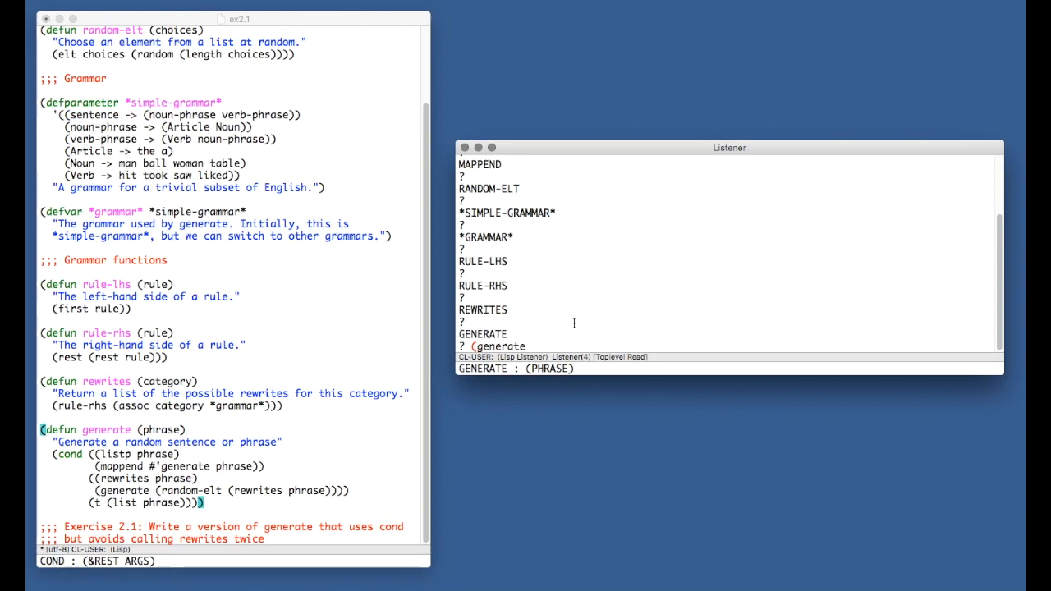
type("'sentence")
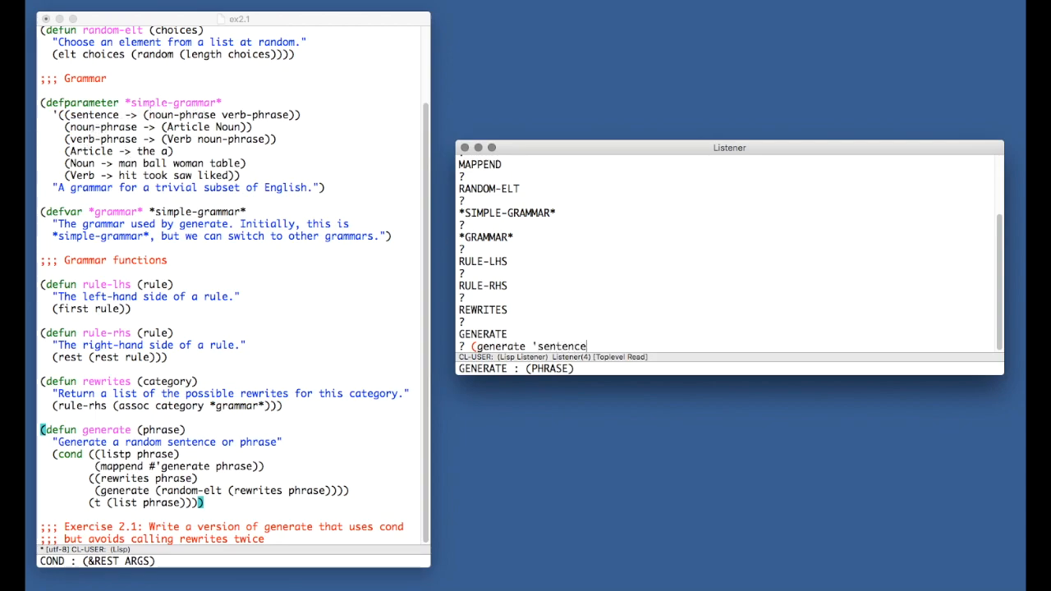
type(")")
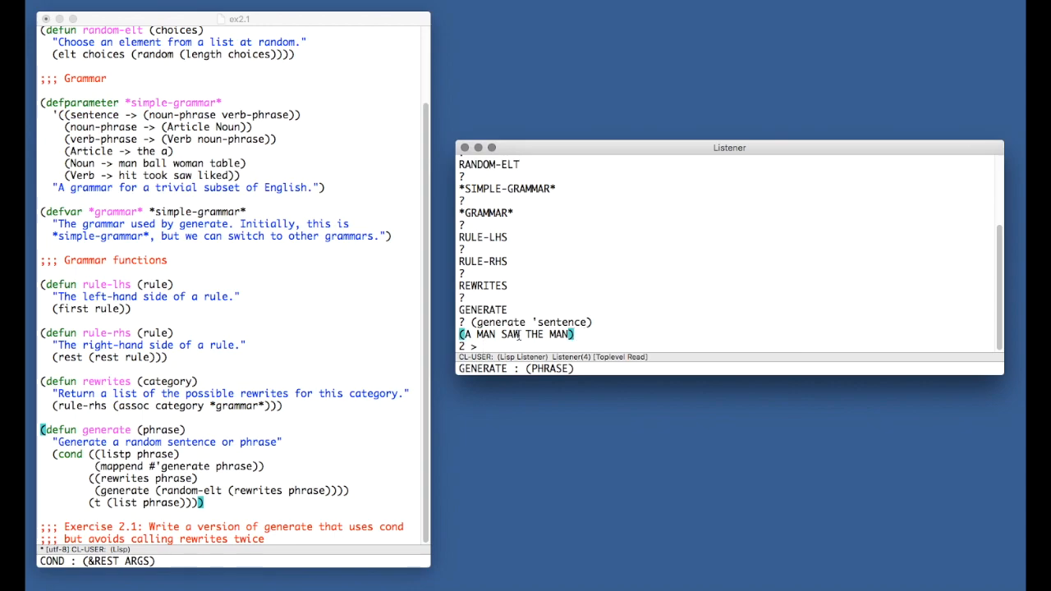
mouse_move(268, 148)
type("(")
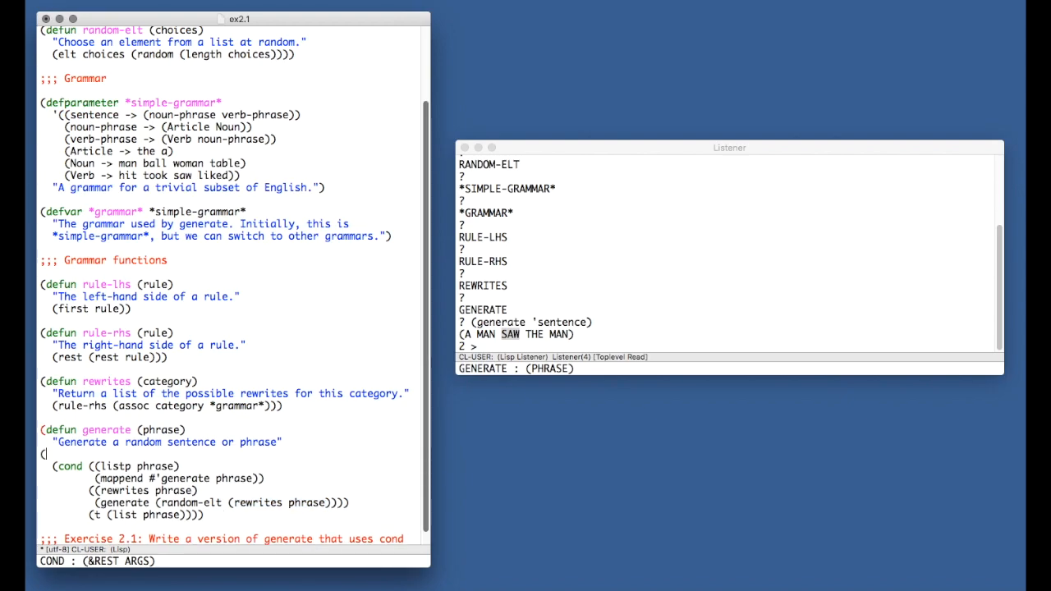
- Begin a let binding (rewrites (rewrites phrase)) before generate's cond, checking rewrites' arguments
type("let")
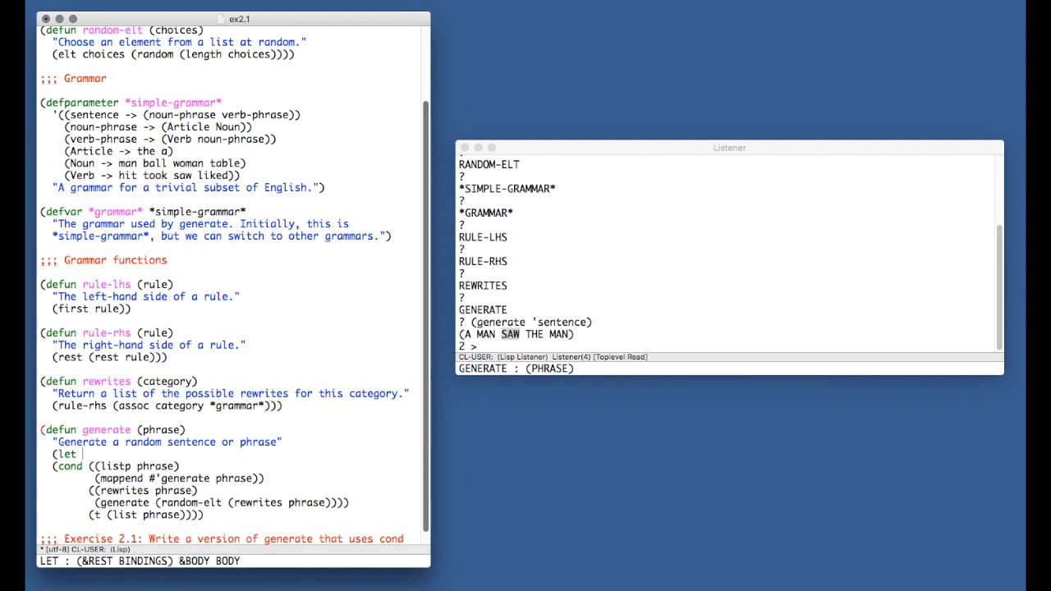
type("(rewrites (rewrites phrase)))")
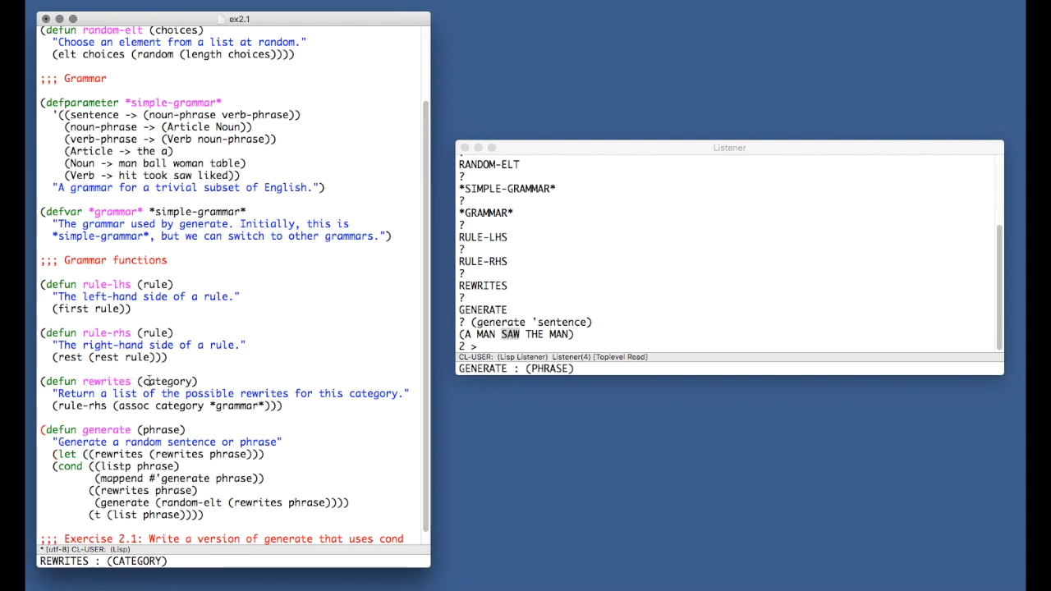
double_click(168, 381)
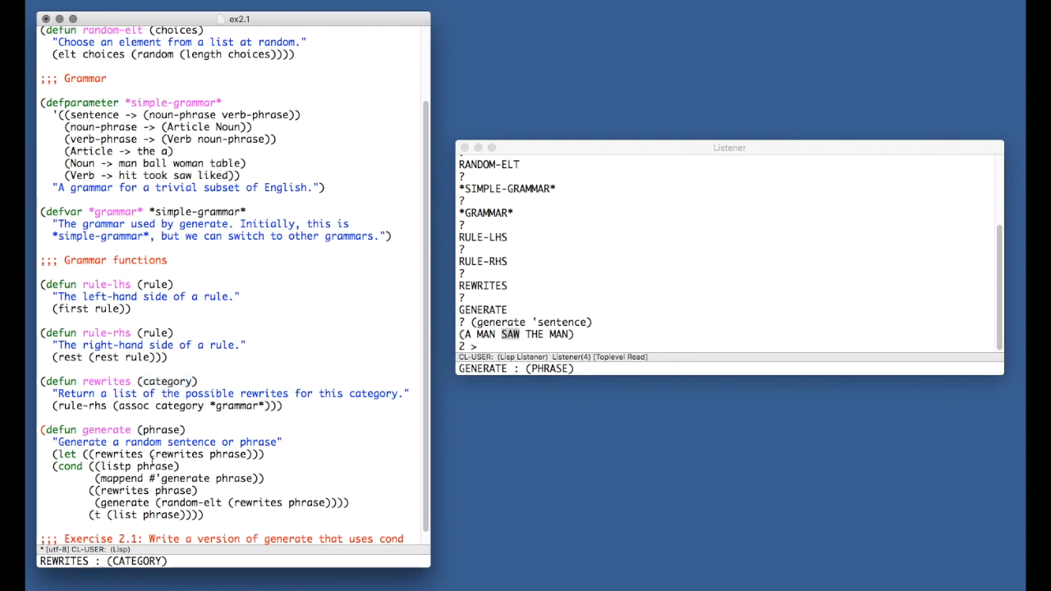
double_click(135, 466)
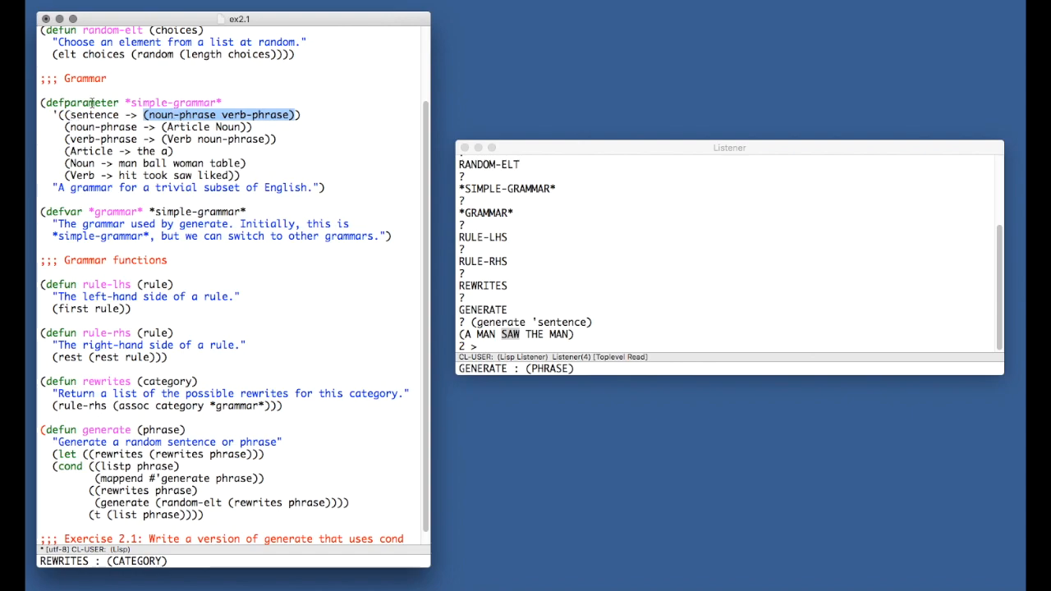
- Remove generate's let line and start a new (t clause after the listp clause
scroll("down", 3)
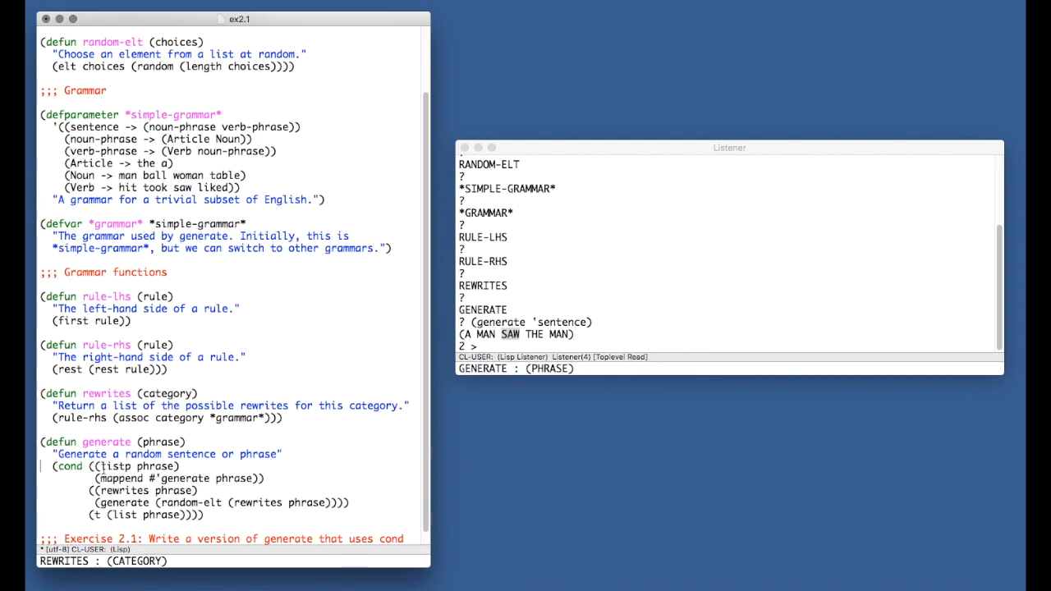
double_click(131, 466)
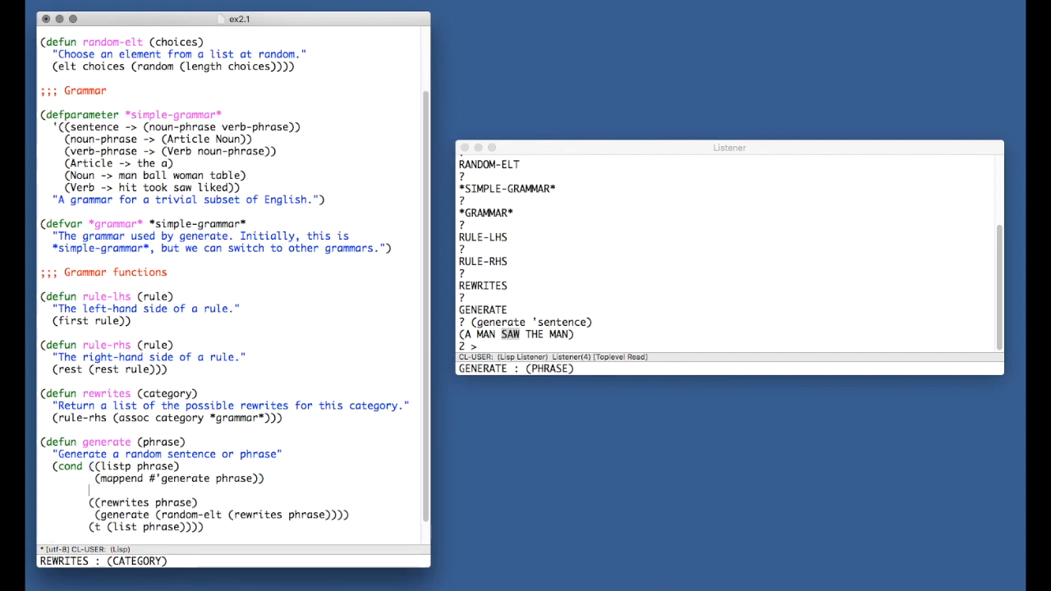
type("(t")
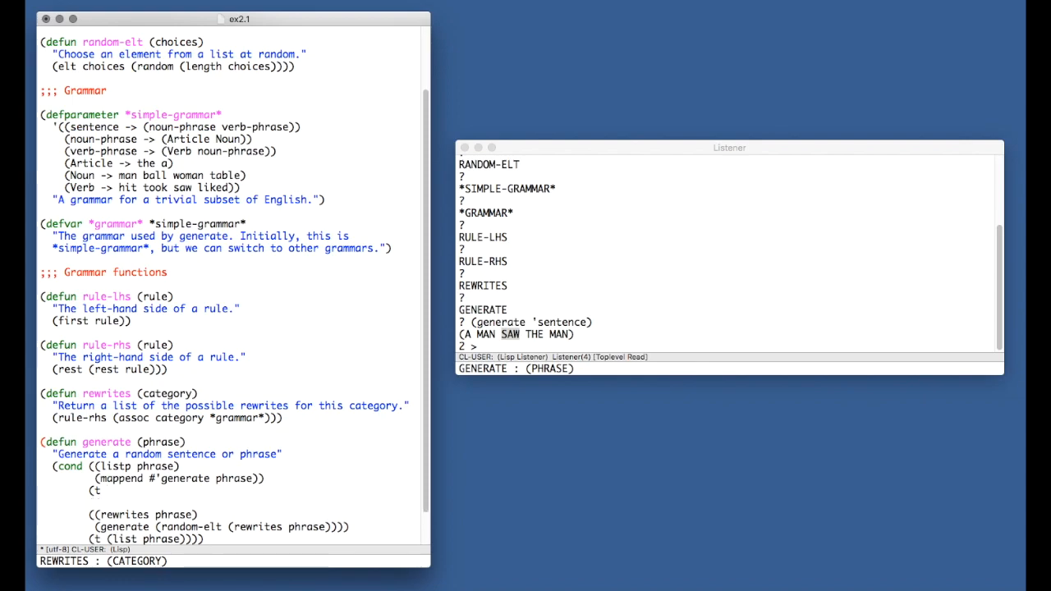
- Draft (let ((rewrites phrase)) (cond (rewrites ...) inside generate's fallback t clause
type("(let r")
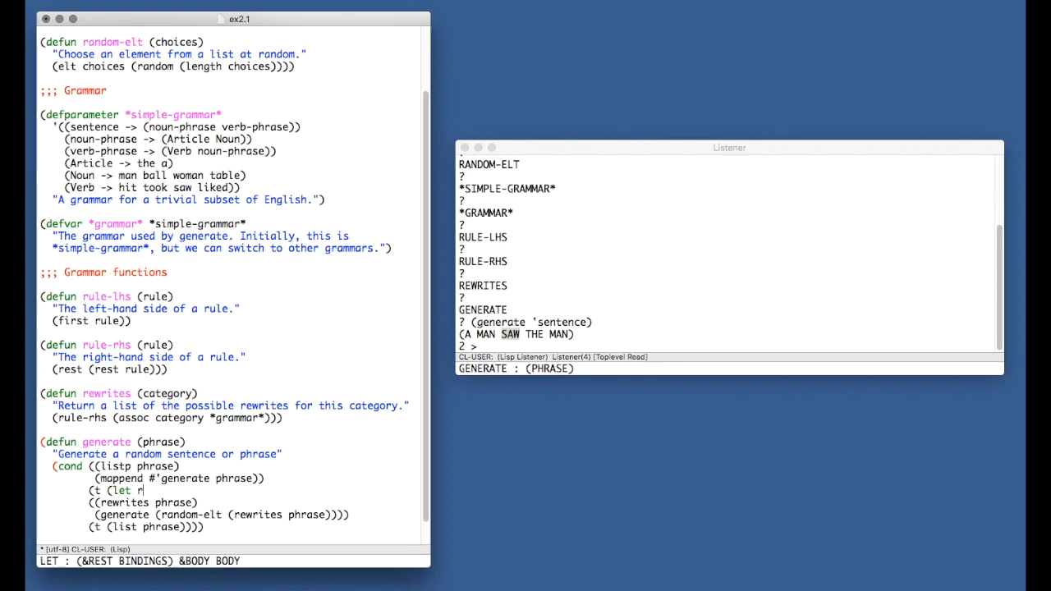
type("ewrites phrase")
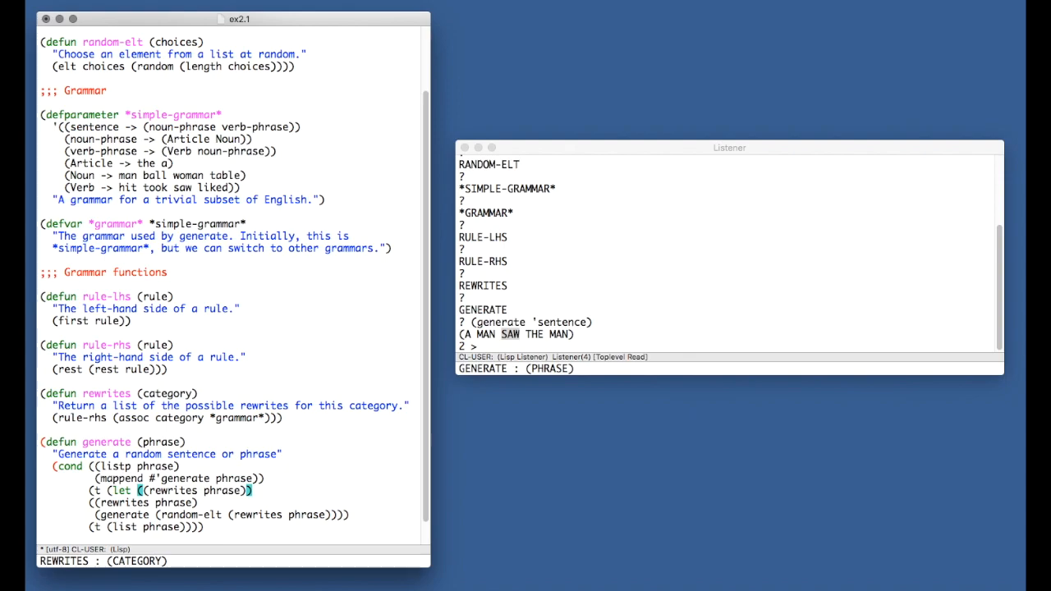
type("(cond")
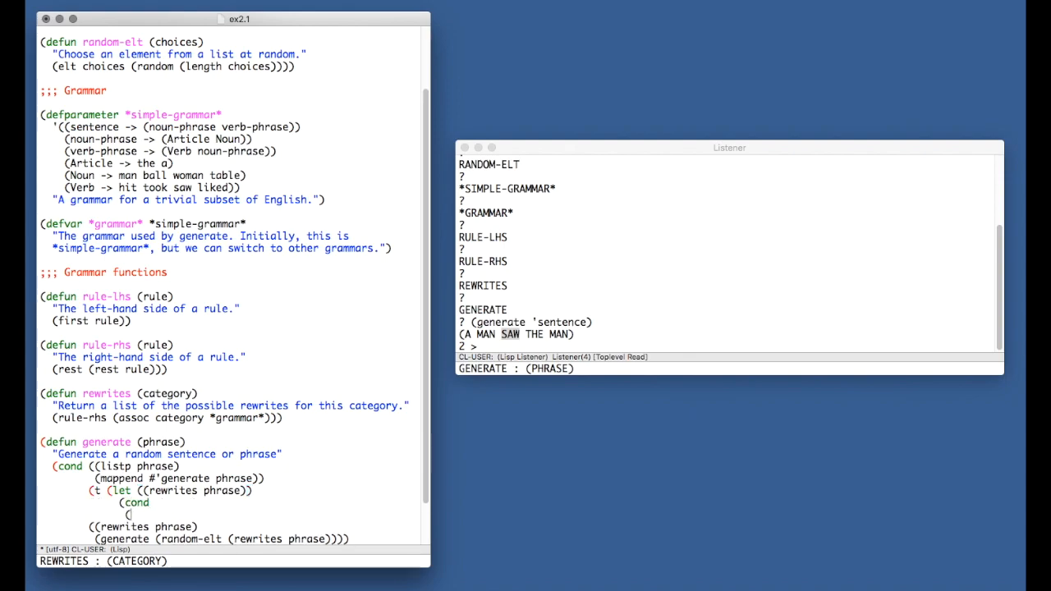
type("rewrites ...")
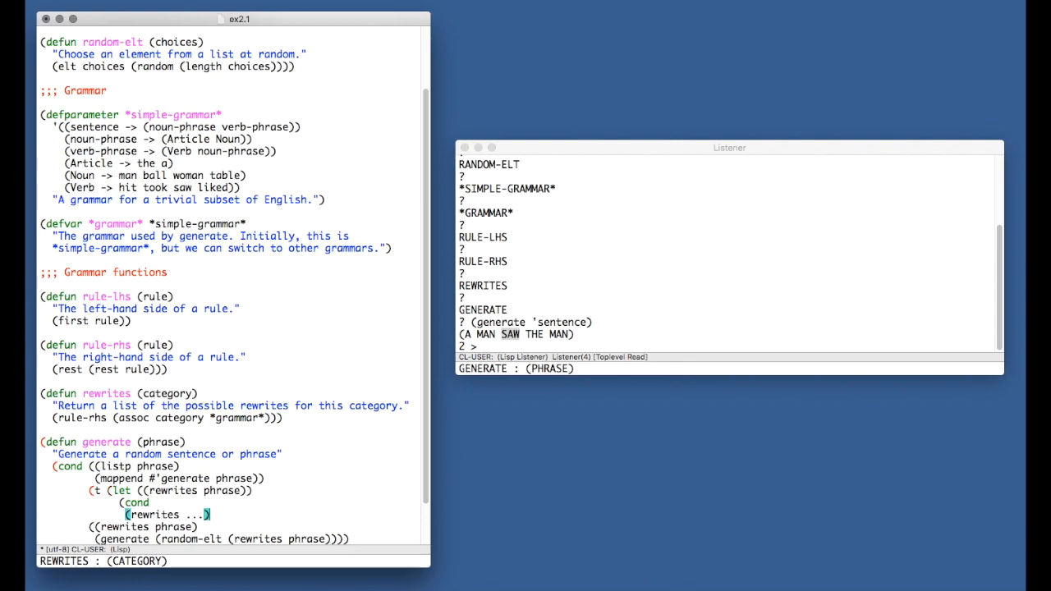
scroll("down", 3)
type("(t (list")
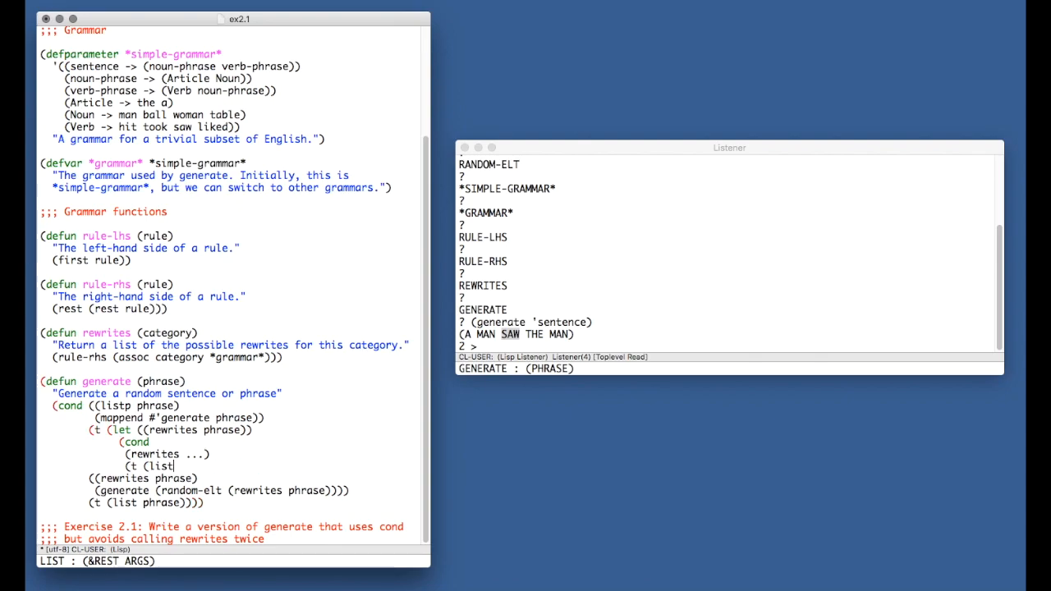
key("BackSpace")
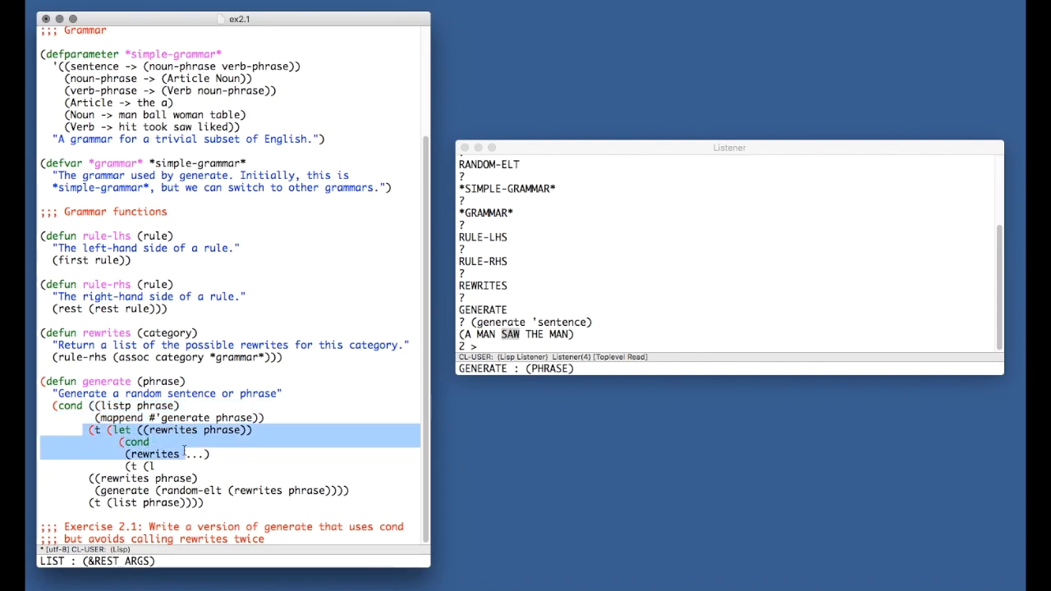
- Rework it as (let ((rewrites nil)) with a (setf rewrites (rewrites phrase)) clause, dropping the old clause
left_click(183, 466)
type("((setf rewrites")
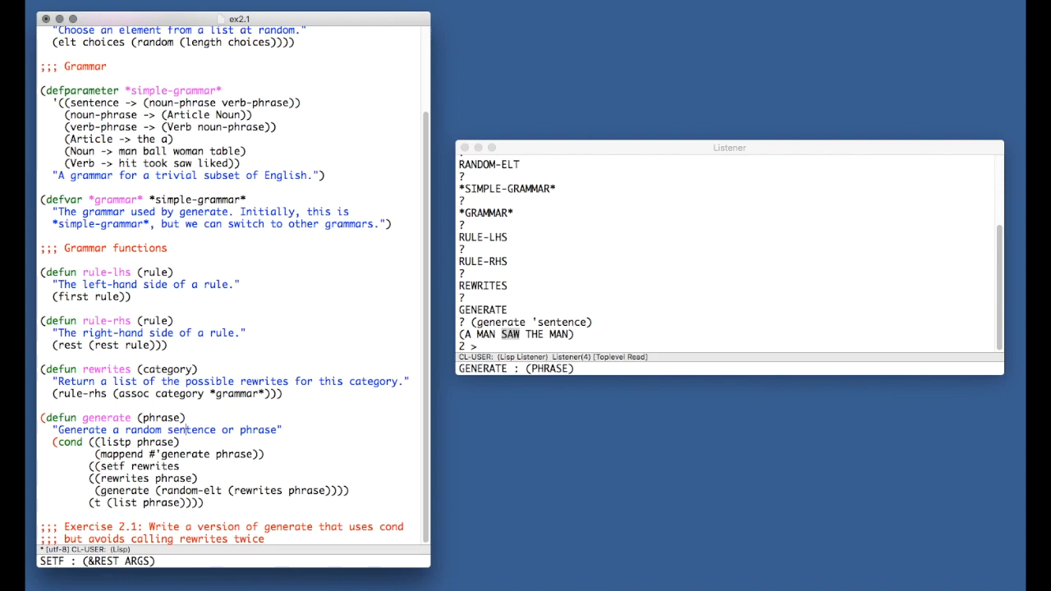
type("(let (")
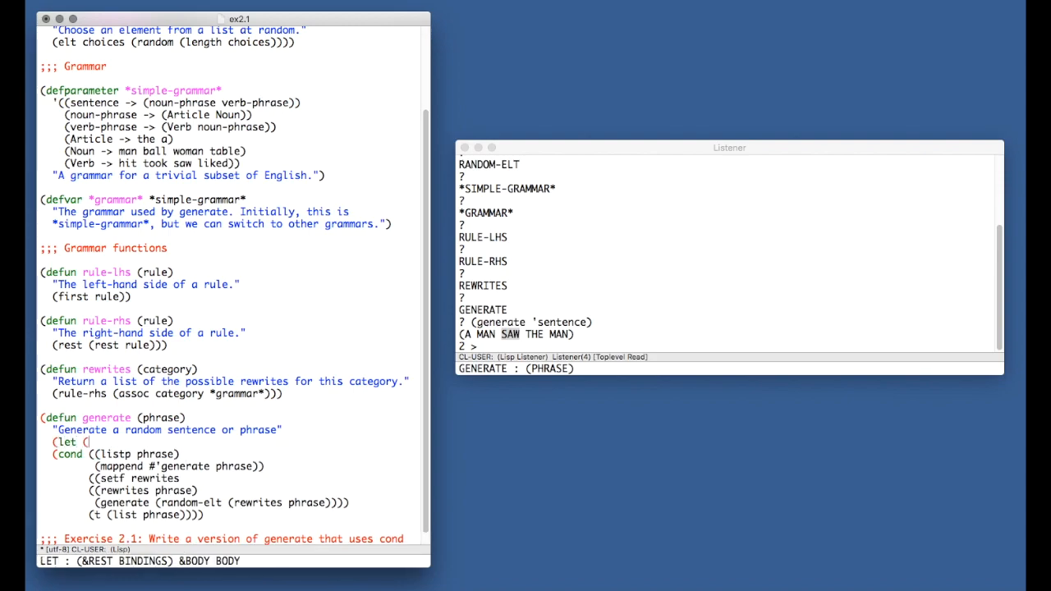
type("(rewrites nil")
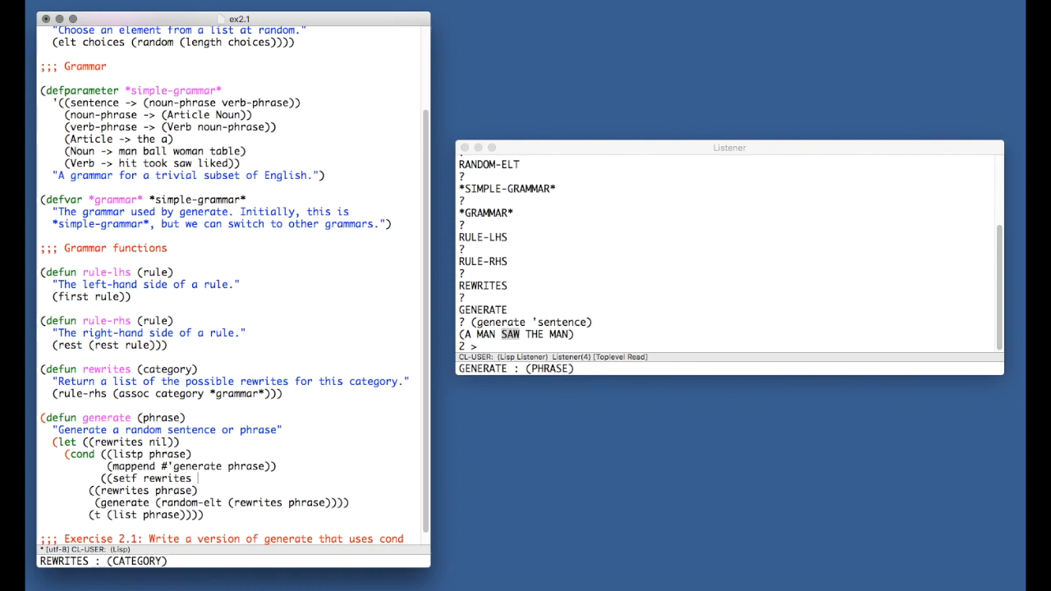
type("(rewrites phrase")
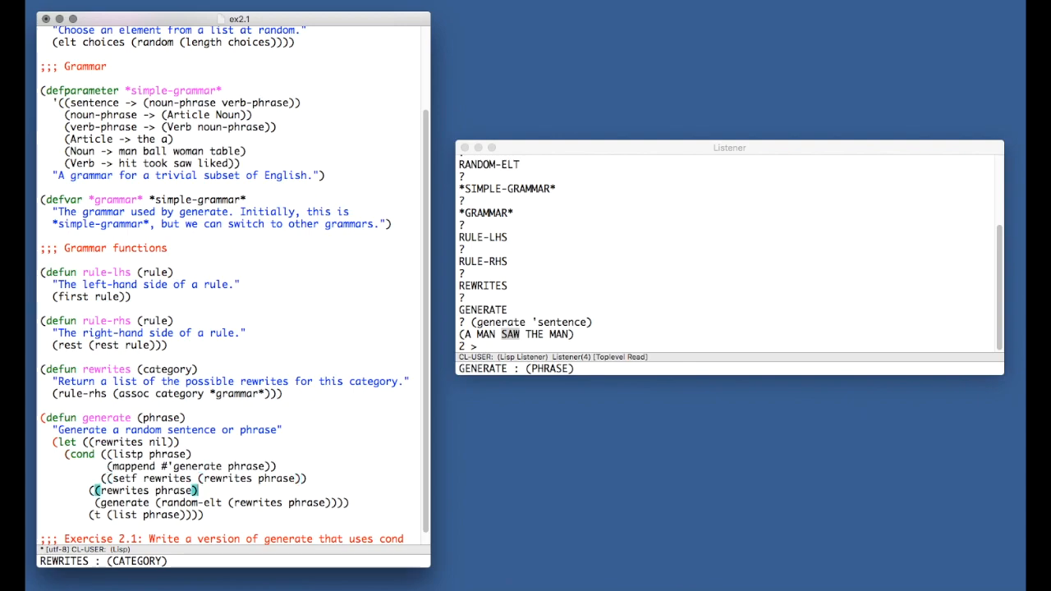
double_click(168, 489)
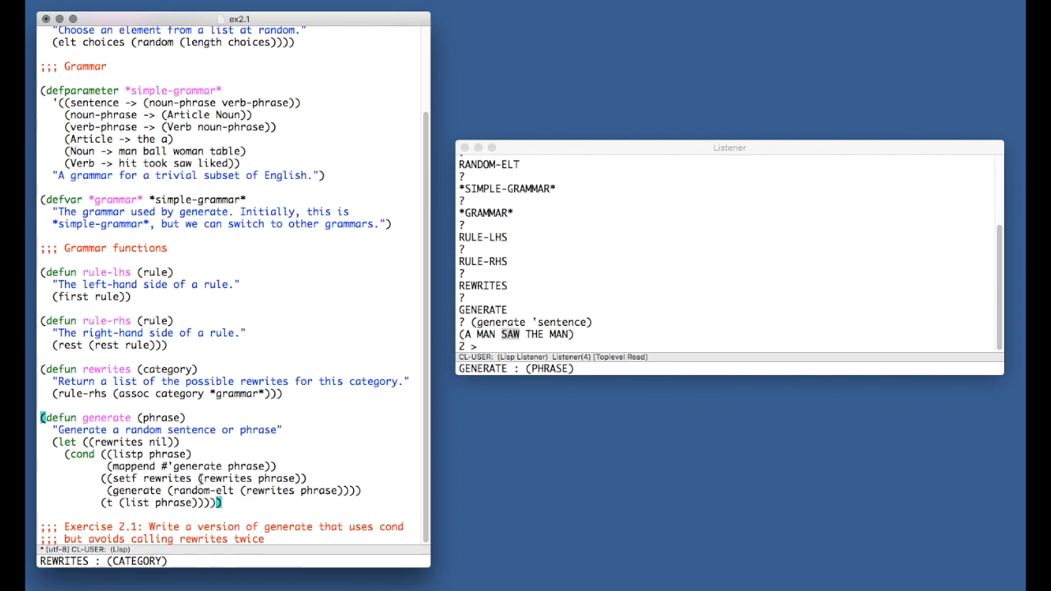
- Make the setf clause call generate on a random rewrite directly, then open a line above defun generate
double_click(240, 478)
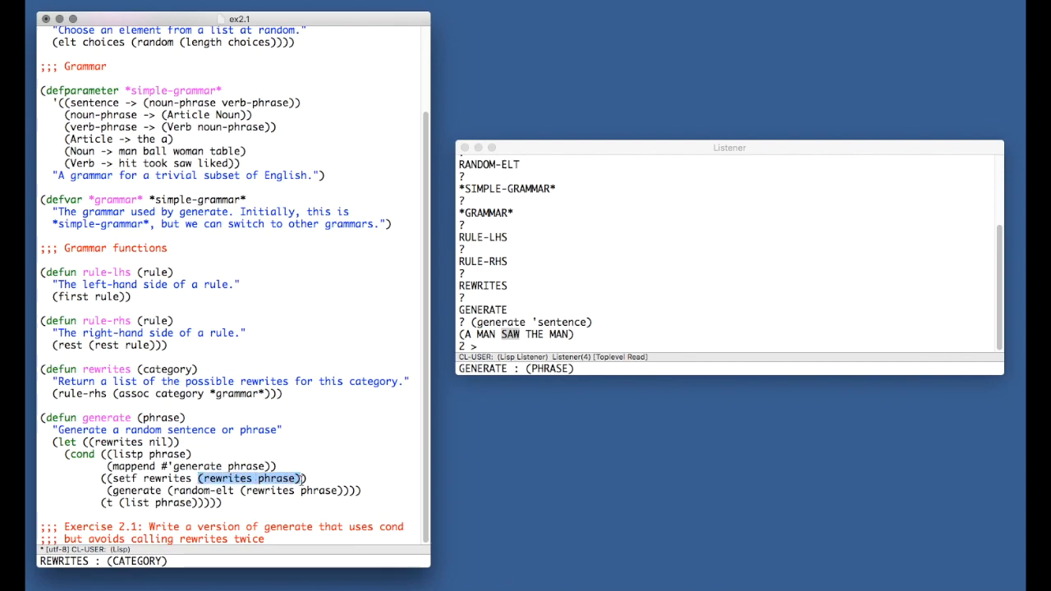
double_click(168, 476)
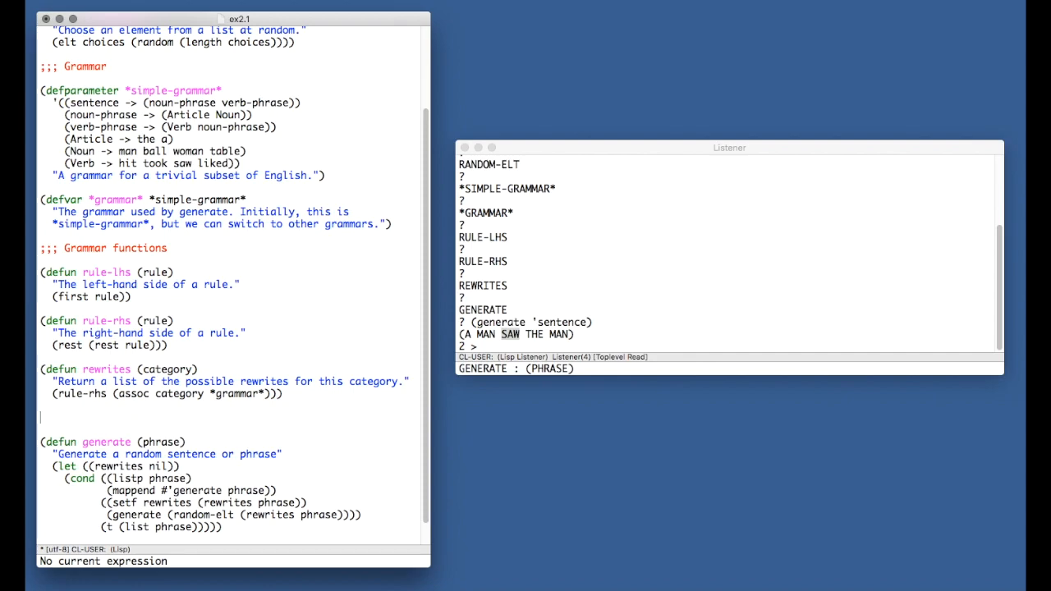
- Jot scratch pseudocode a = 5 and while ((next = get_ne... above generate, then delete it again
type("a =")
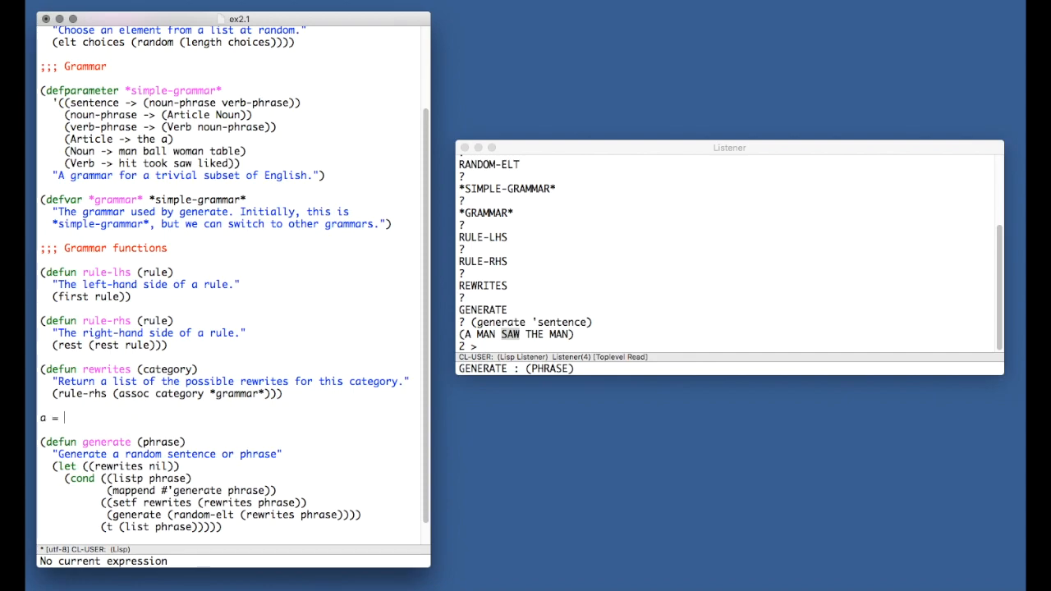
type("5")
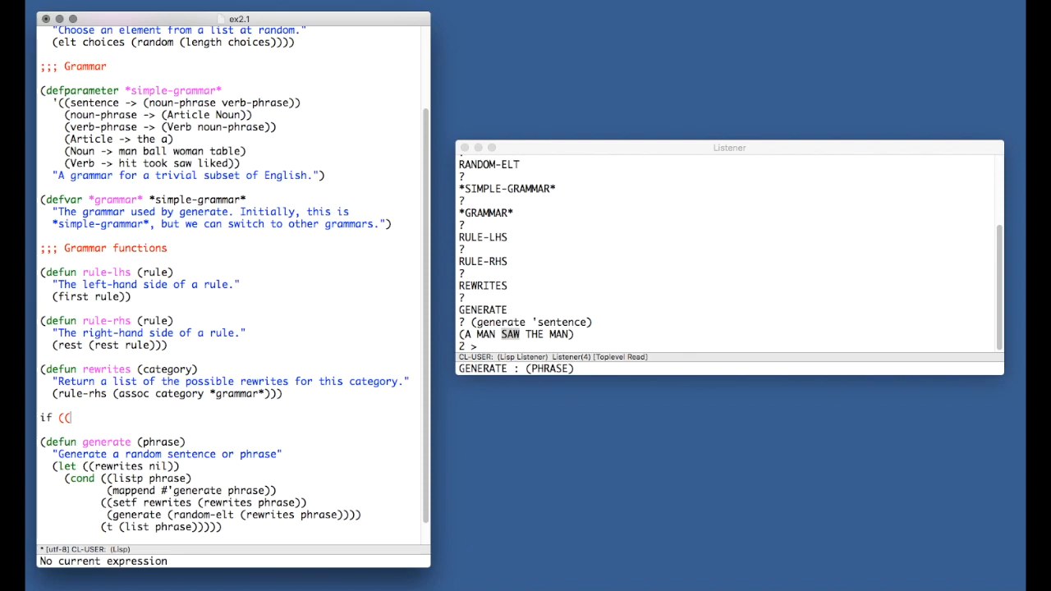
type("next =")
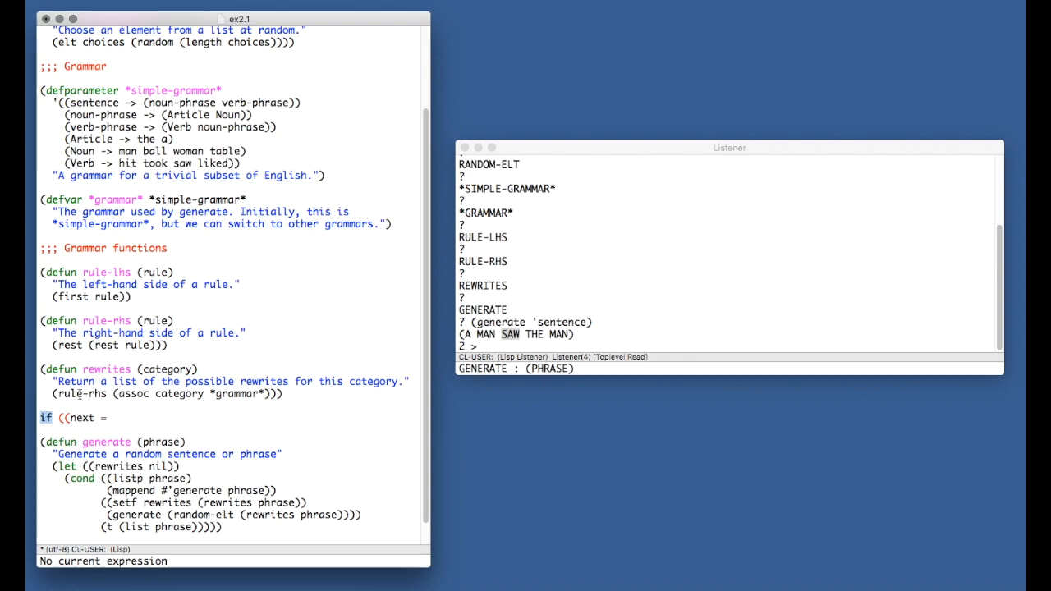
type("while")
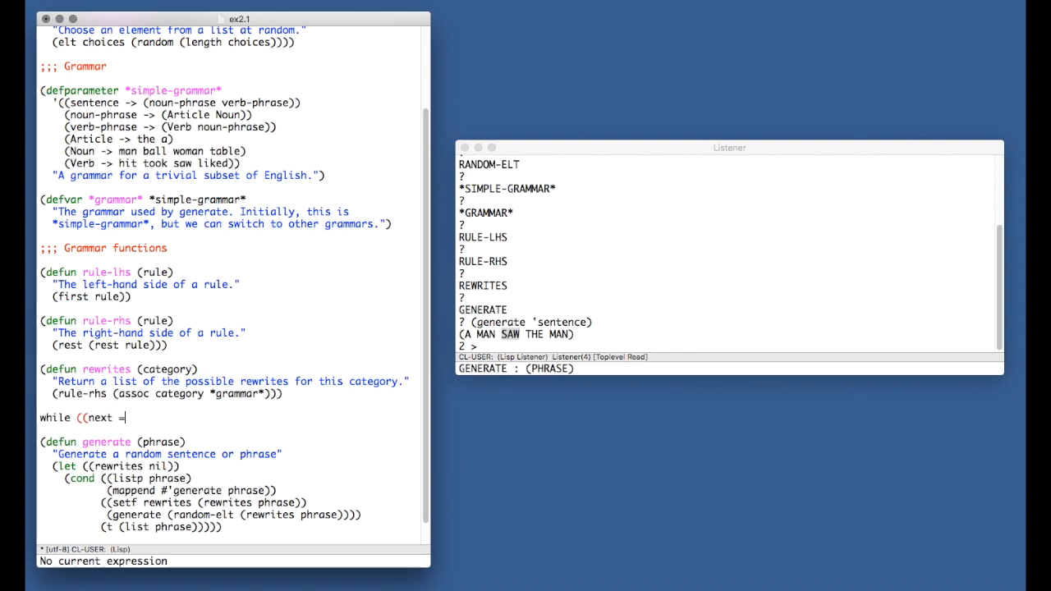
type("get_ne")
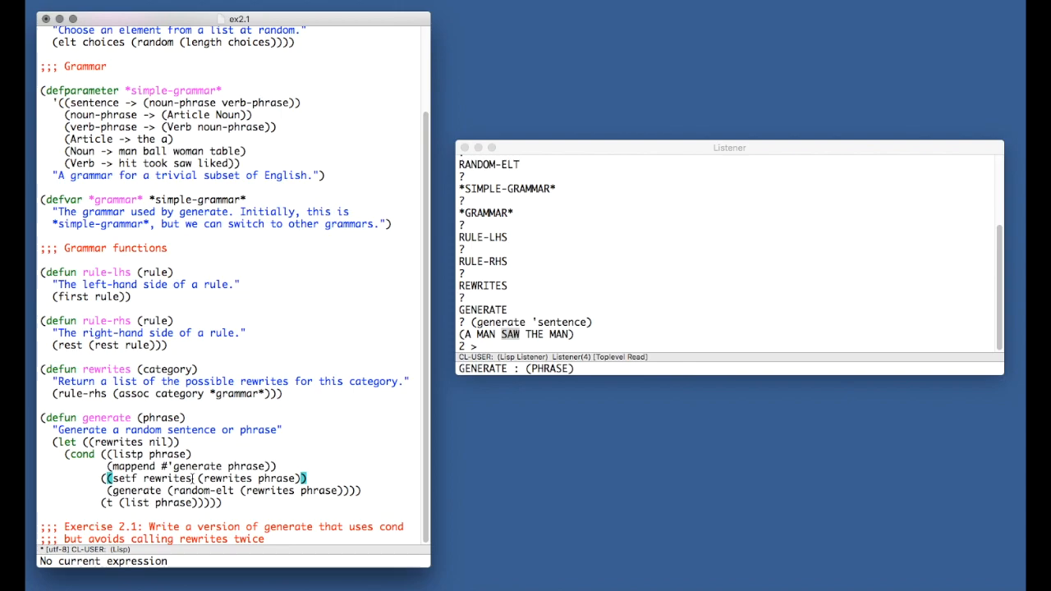
- Edit the setf clause so the recursive call reads (generate (random-elt rewrites)), dropping the second rewrites call
double_click(246, 478)
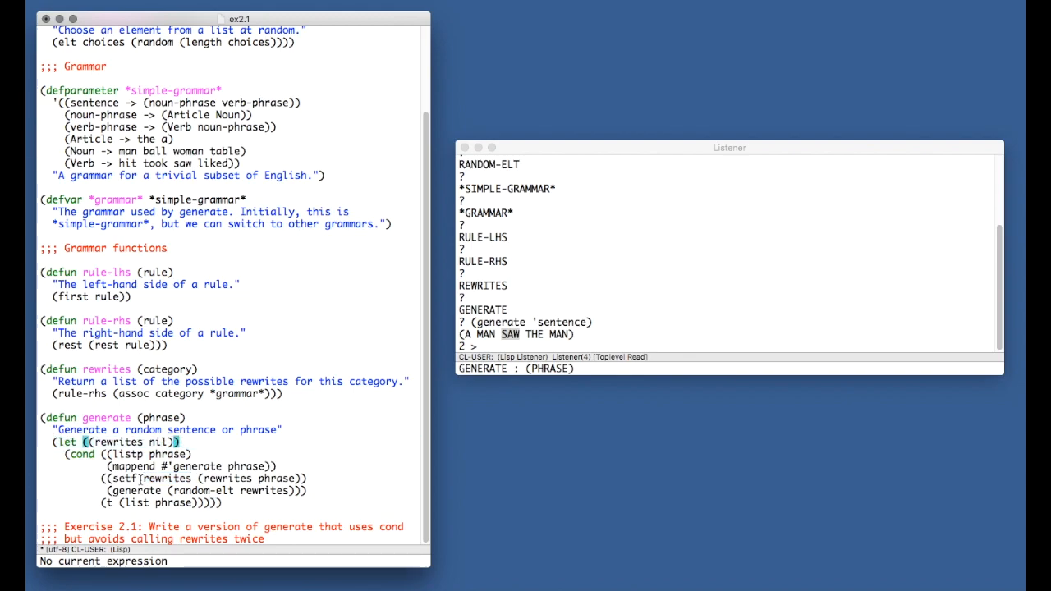
double_click(118, 442)
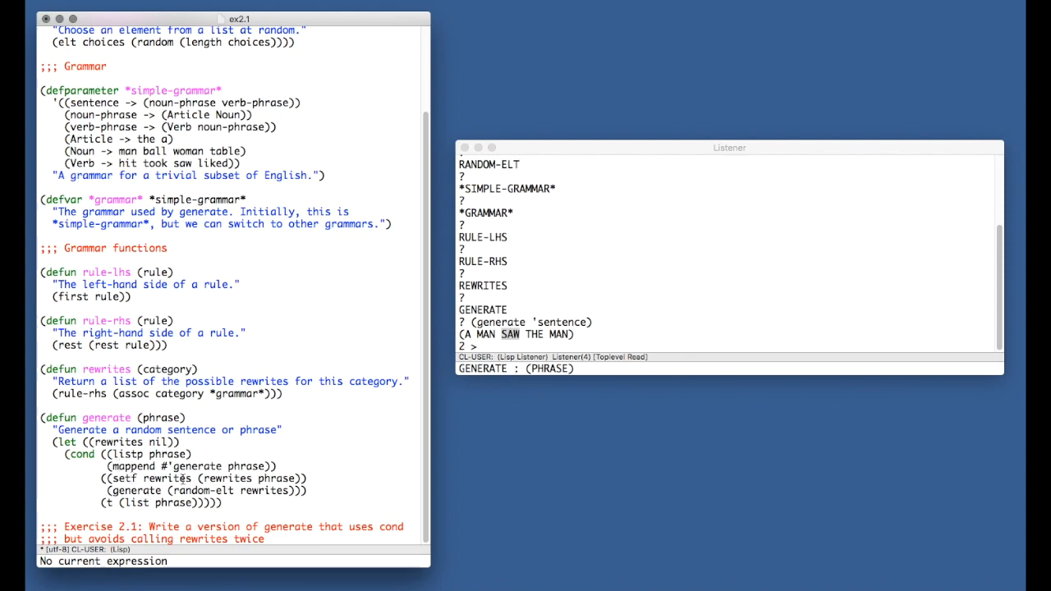
double_click(227, 478)
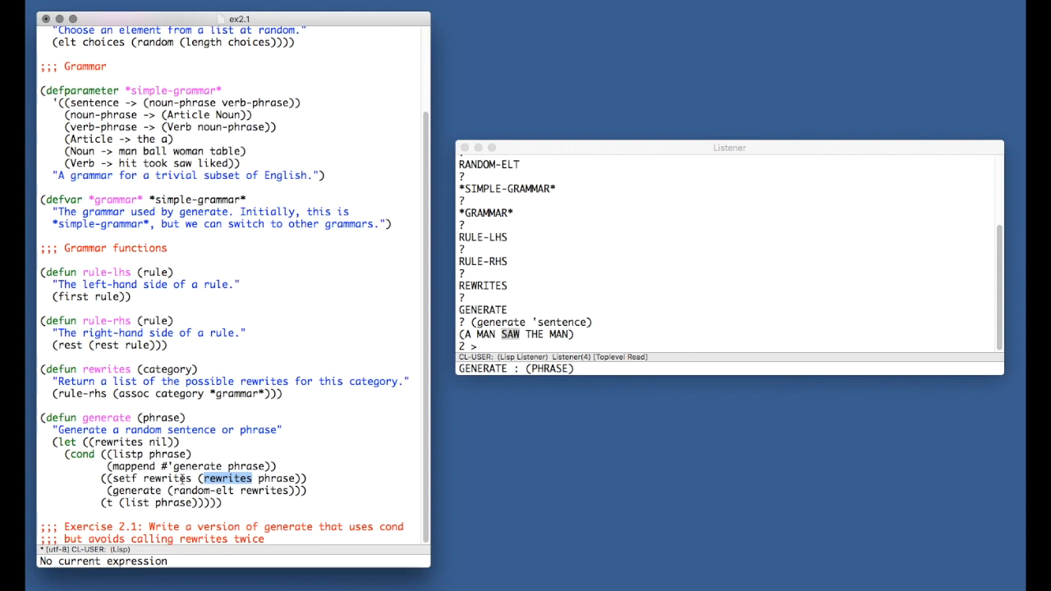
mouse_move(254, 490)
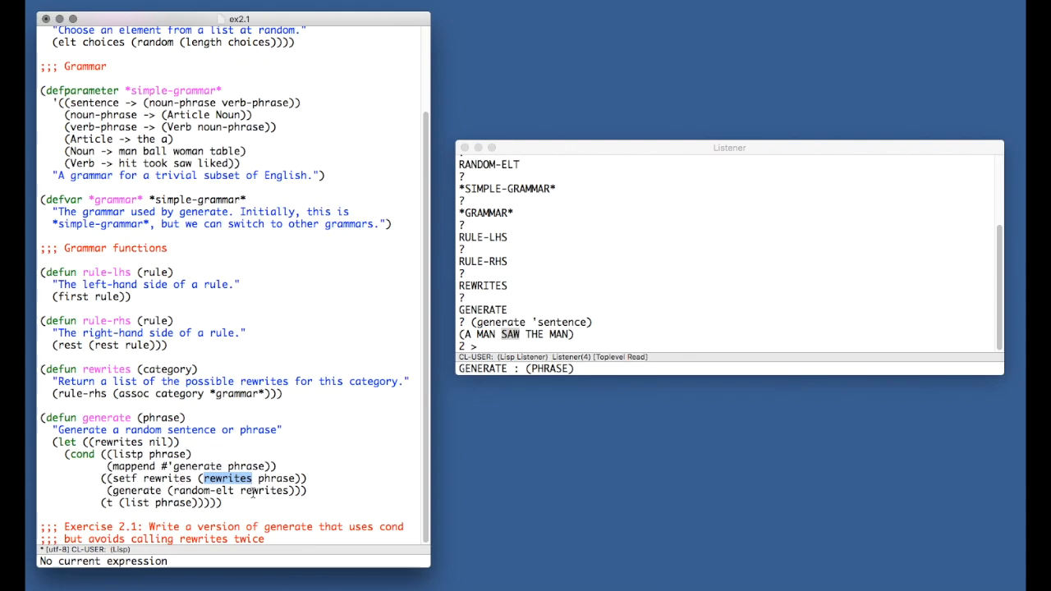
double_click(264, 489)
type("rewrites ...) ")
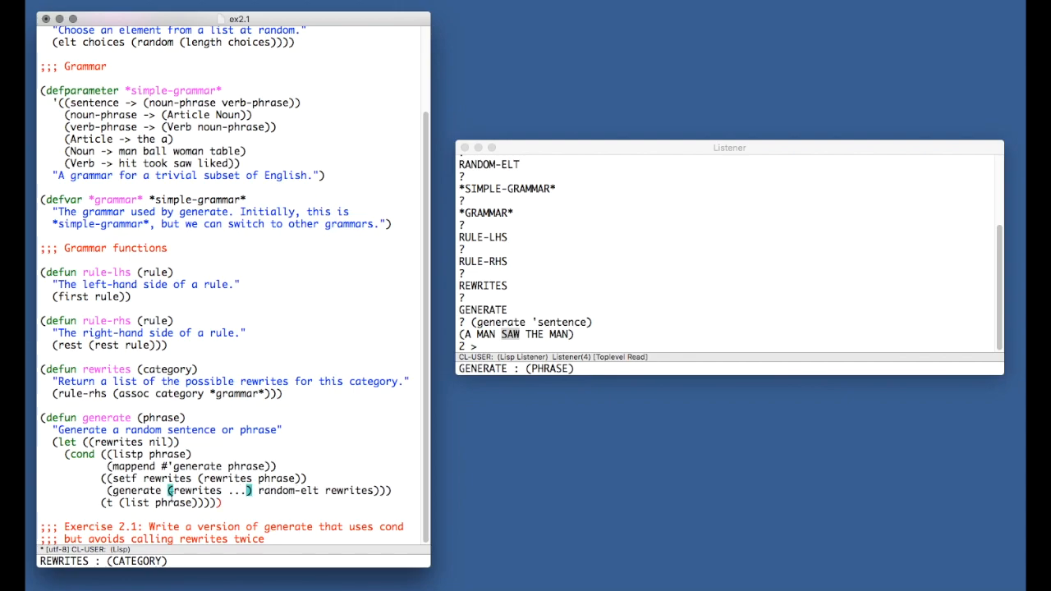
double_click(197, 490)
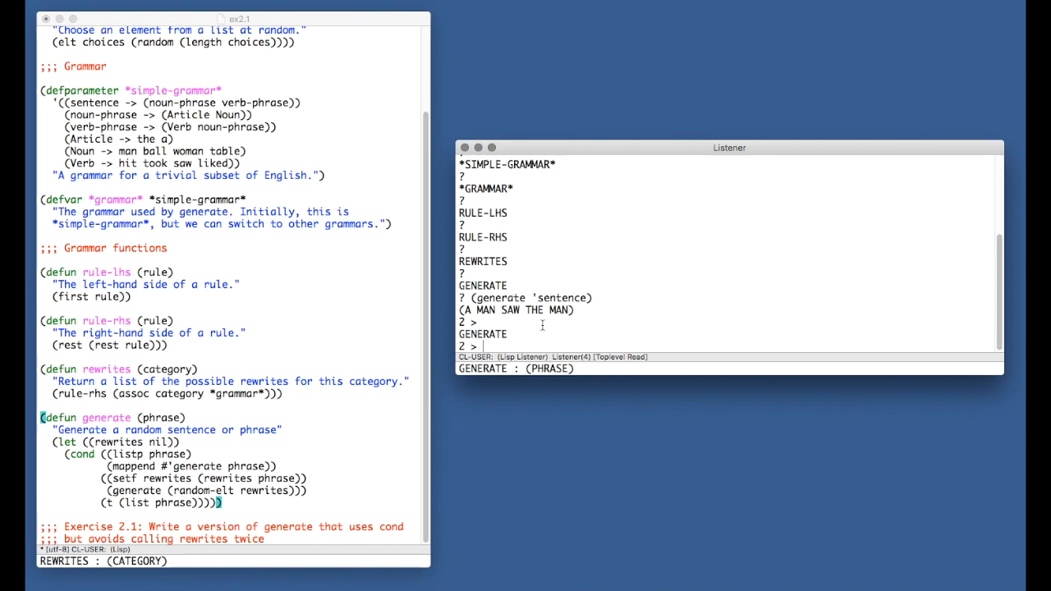
- Run (generate 'sentence) in the Listener to get (THE MAN TOOK A BALL)
type("(generate 'sentence")
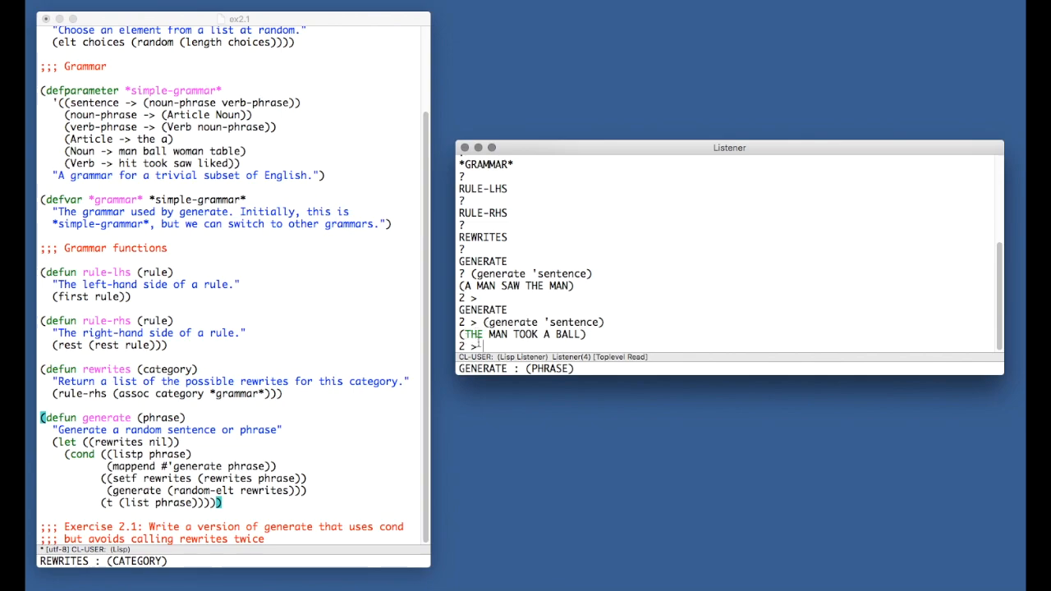
mouse_move(299, 537)
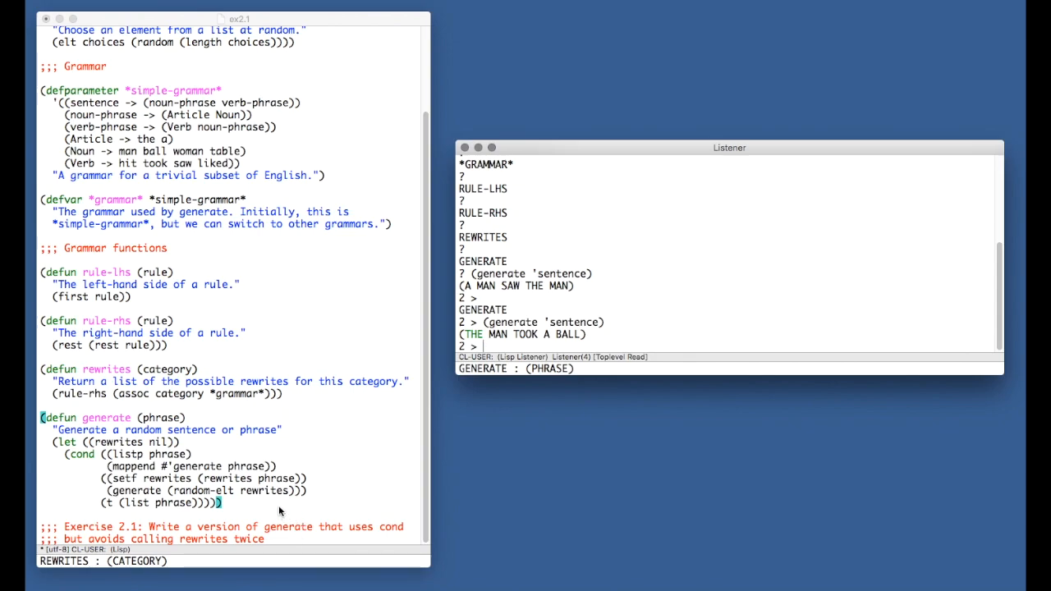
mouse_move(286, 508)
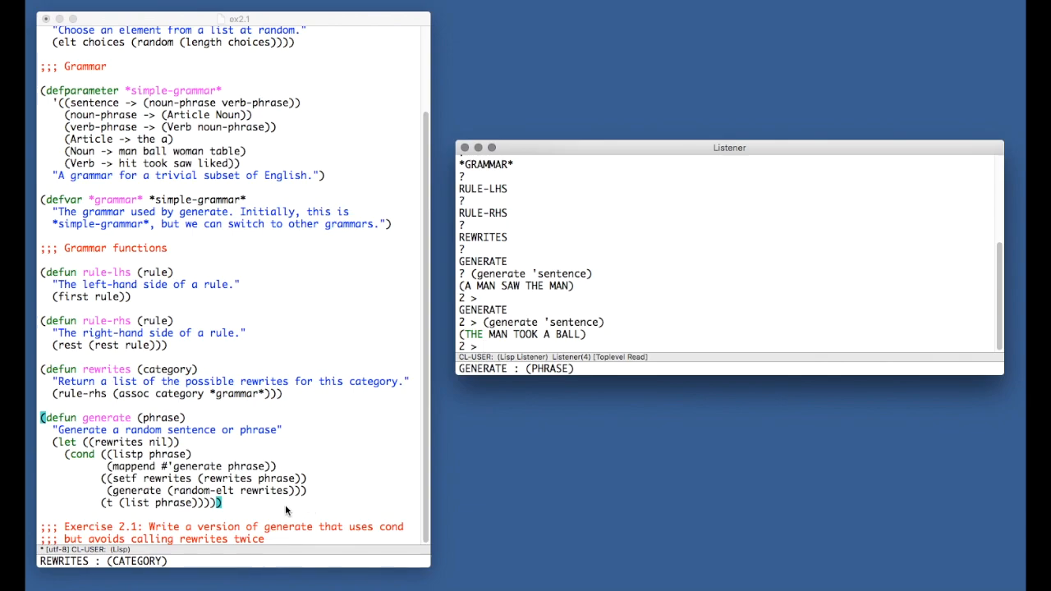